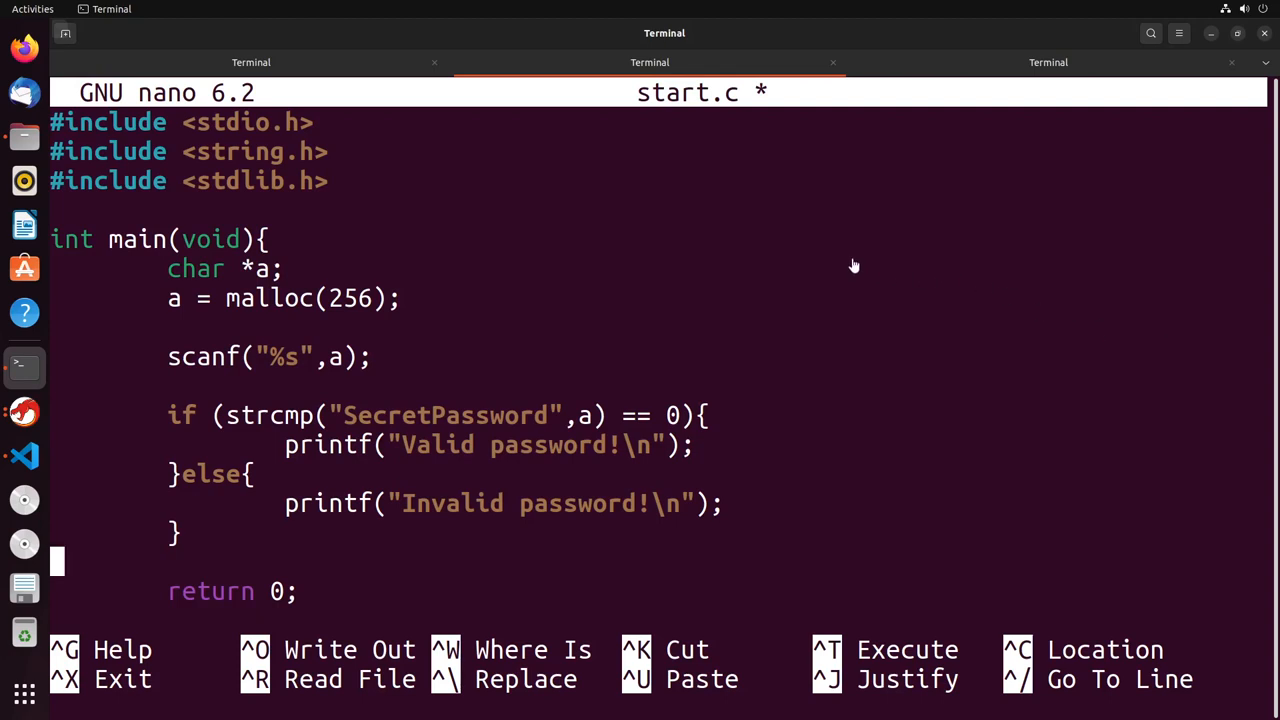
{"action": "mouse_move", "coordinate": [852, 258]}
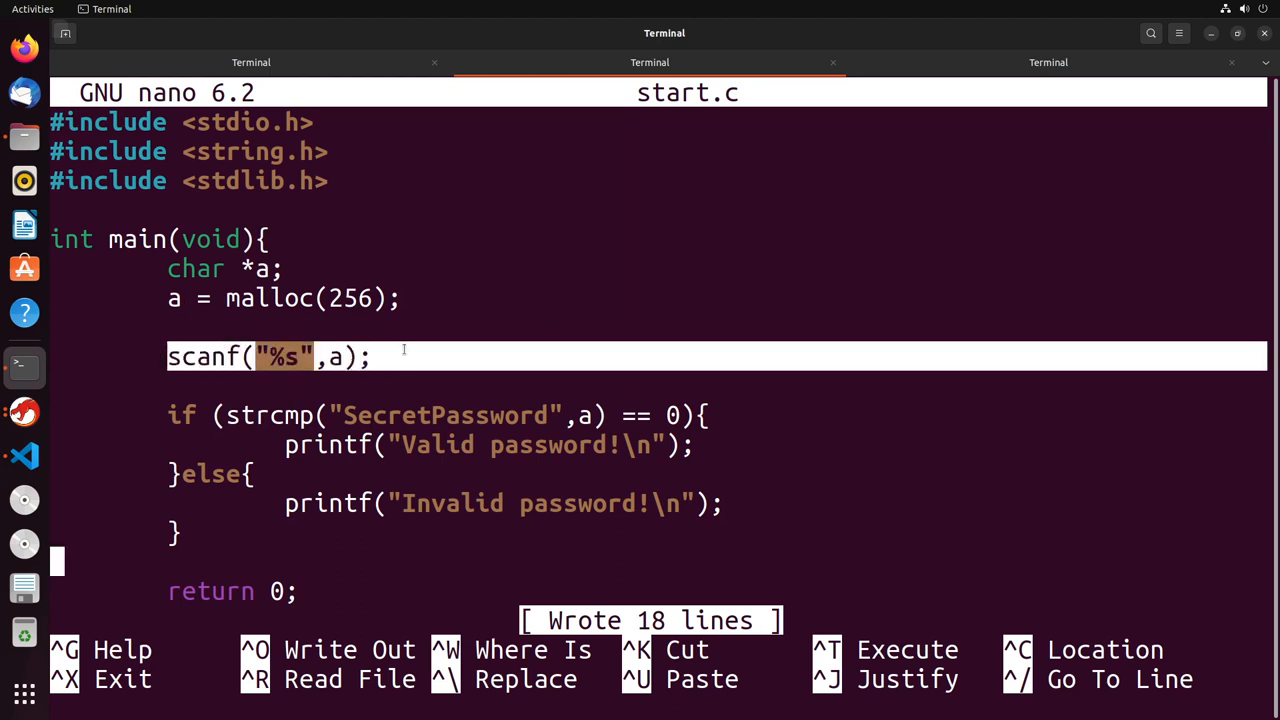
{"action": "mouse_move", "coordinate": [548, 414]}
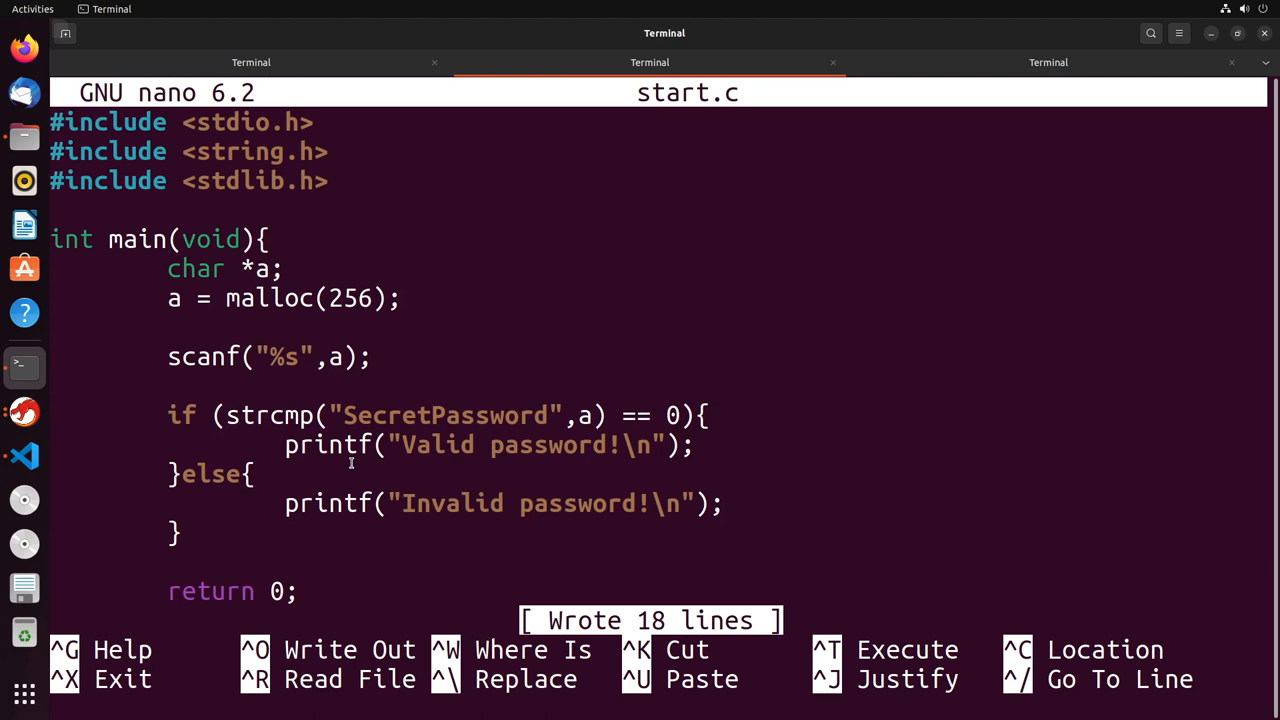
Switch to the third terminal session after saving start.c in nano.
{"action": "left_click", "coordinate": [1048, 62]}
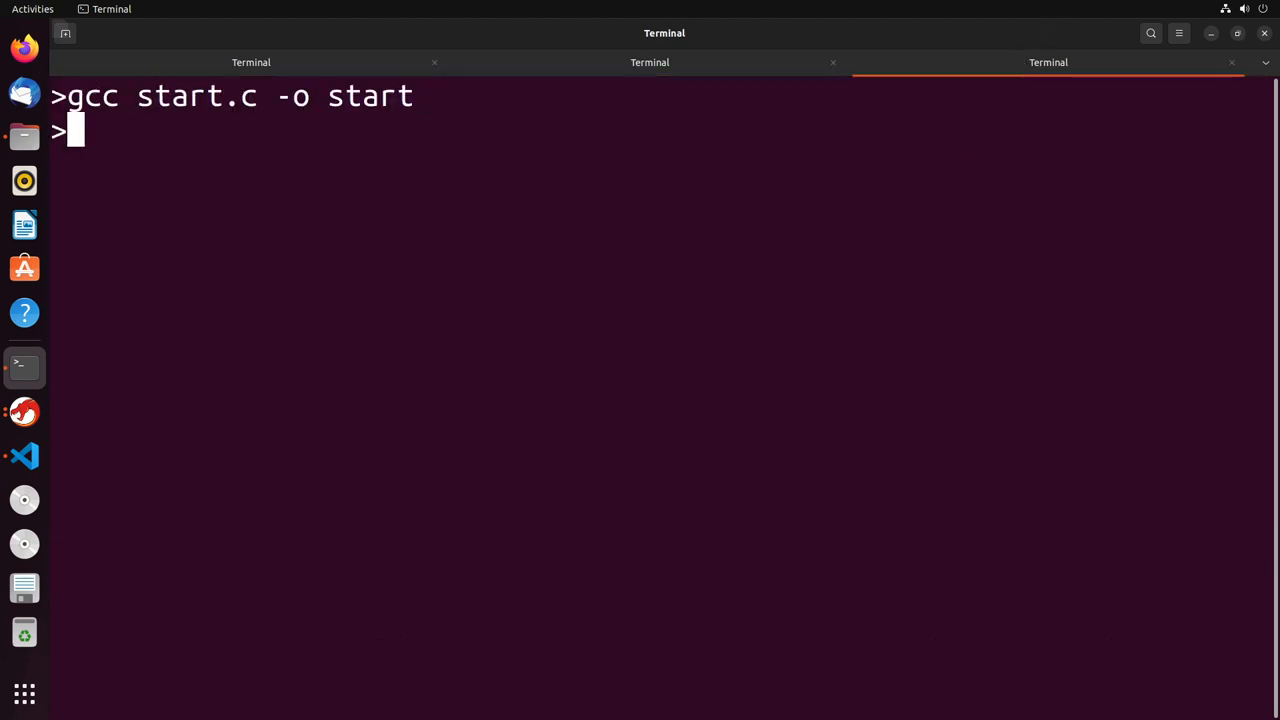
Run ./start and enter a wrong password, getting Invalid password!
{"action": "type", "text": "./start"}
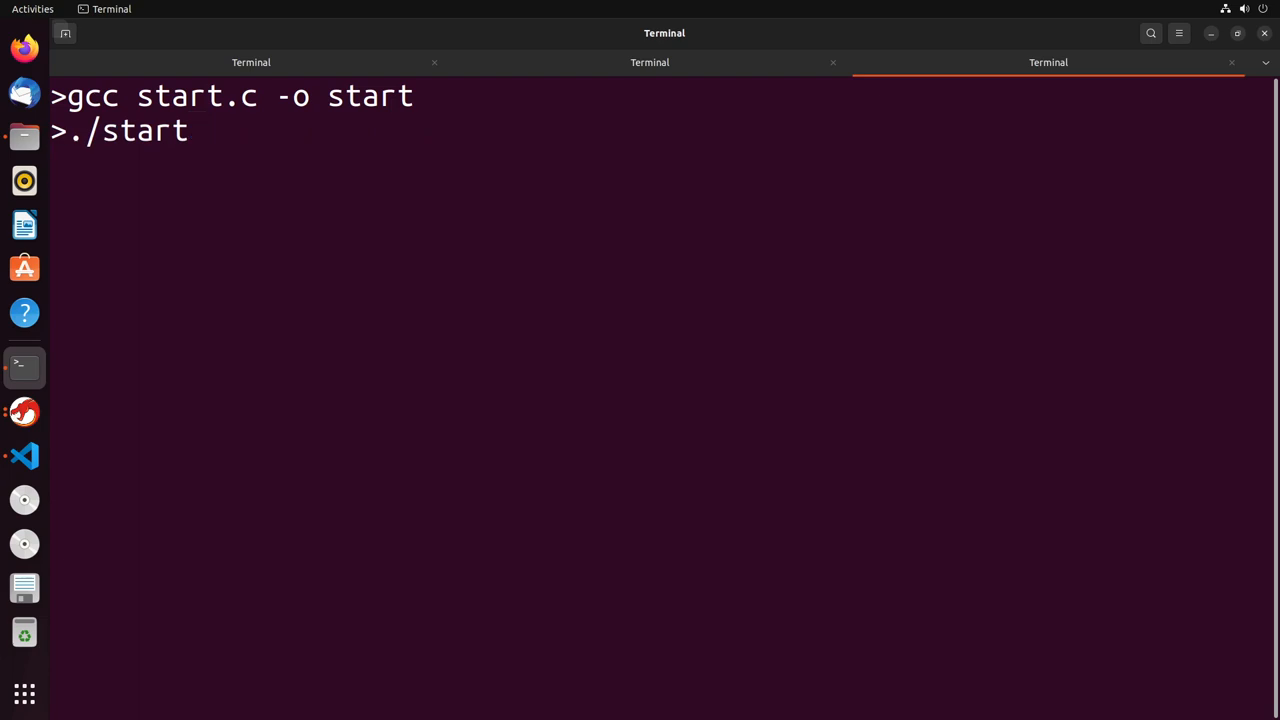
{"action": "key", "text": "Return"}
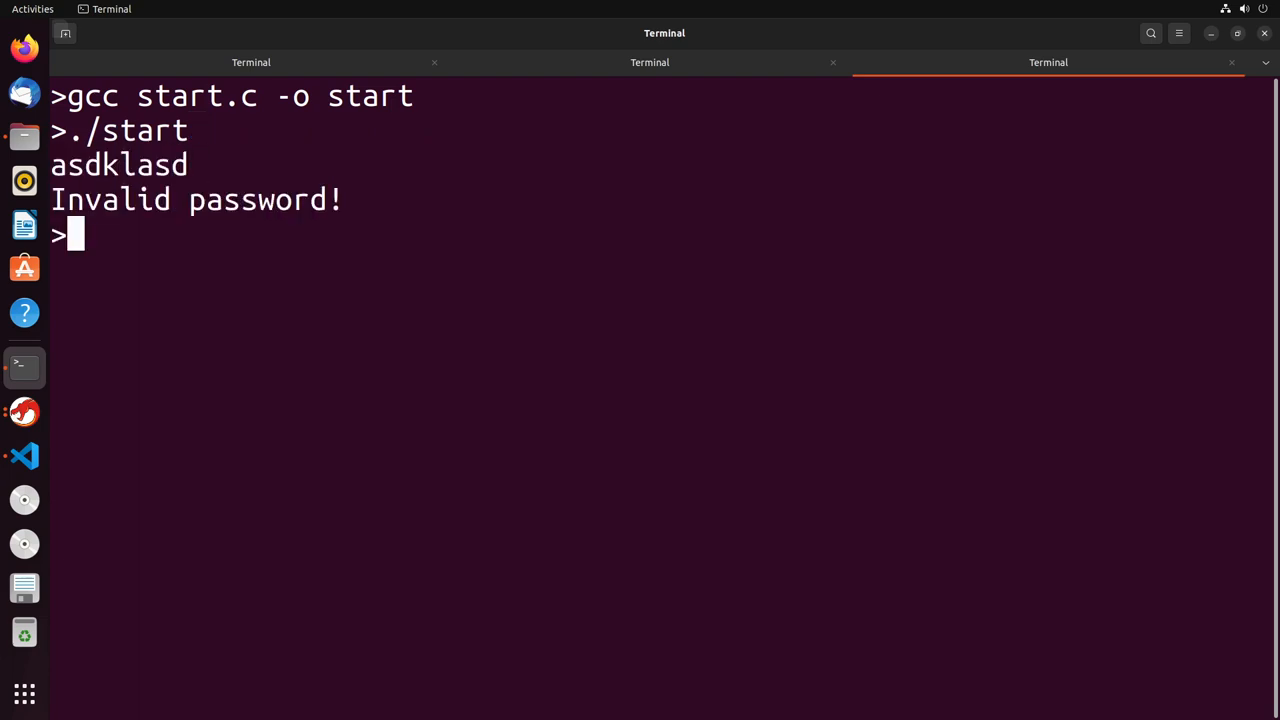
{"action": "type", "text": "./start"}
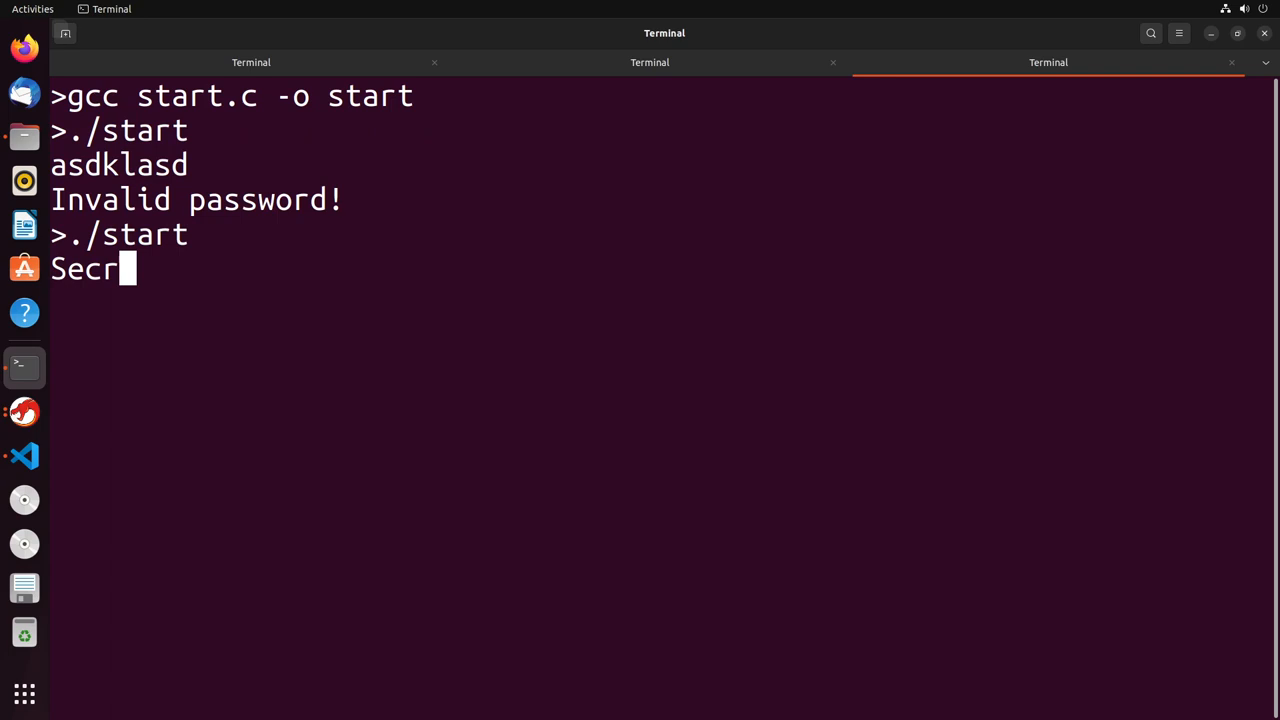
{"action": "key", "text": "Return"}
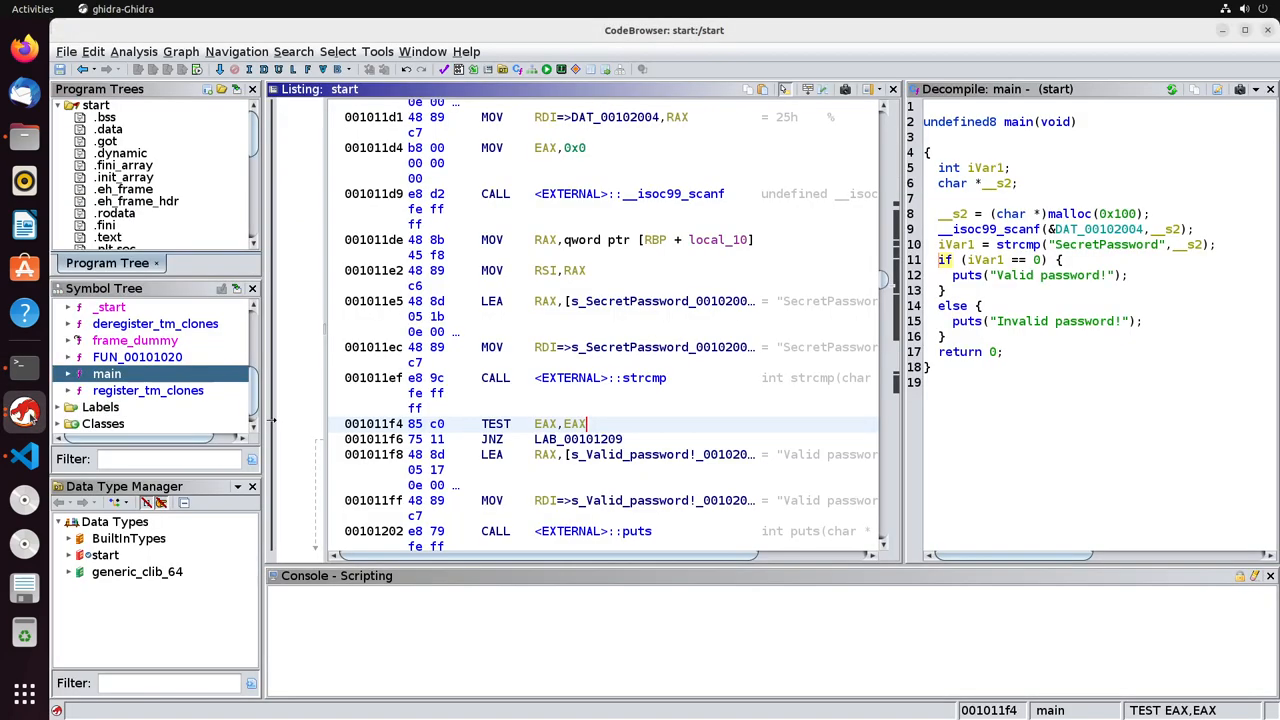
{"action": "mouse_move", "coordinate": [556, 400]}
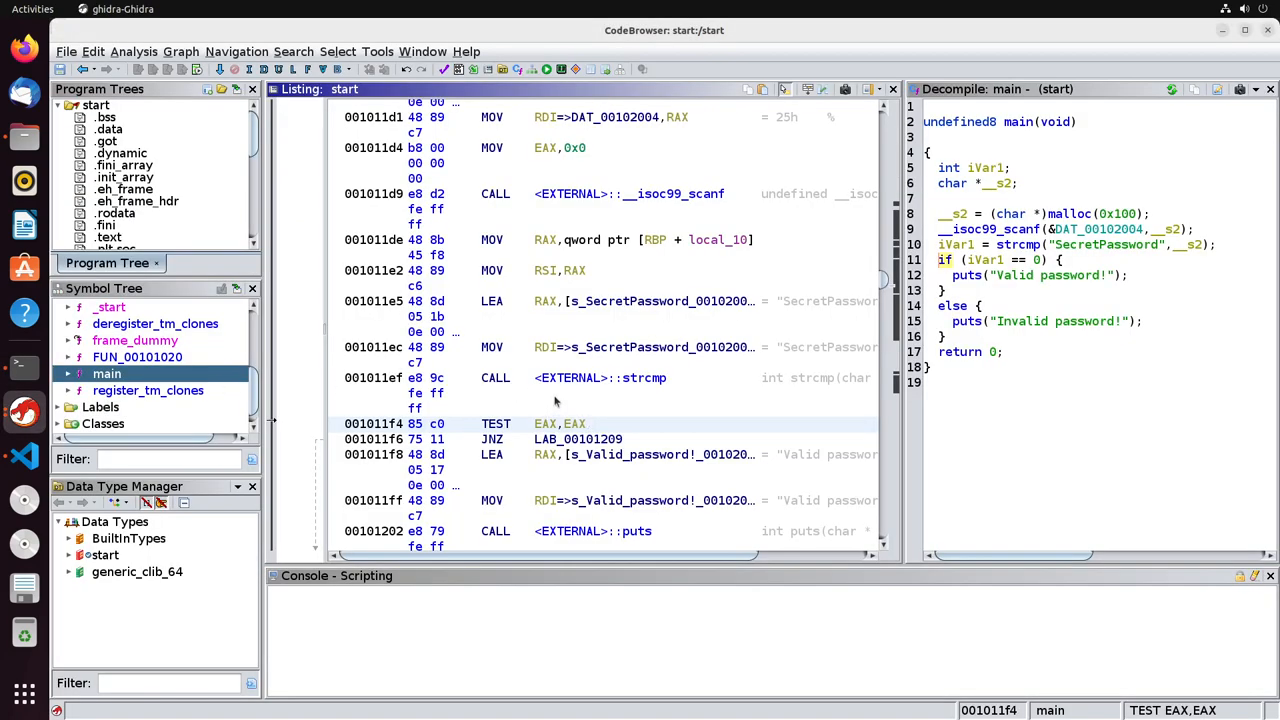
{"action": "mouse_move", "coordinate": [710, 258]}
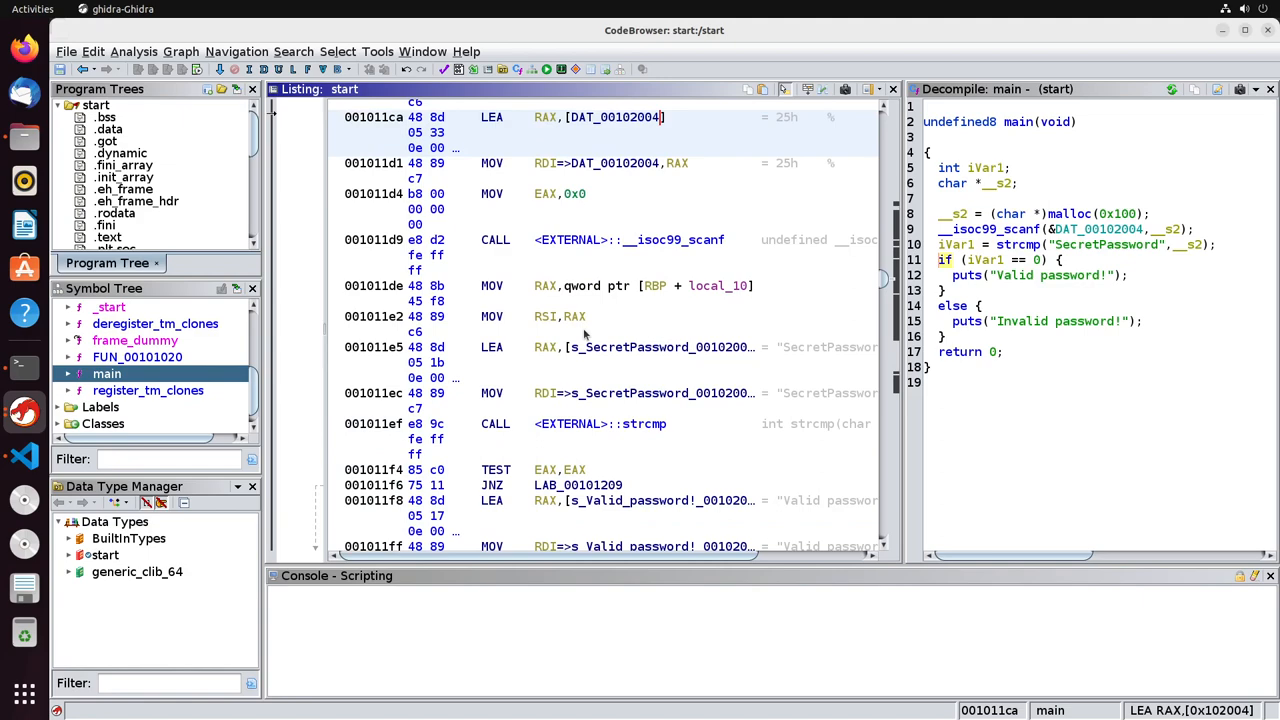
Trace the if-check to its TEST and invalid-password branch, then select the JNZ LAB_00101209 jump.
{"action": "left_click", "coordinate": [600, 348]}
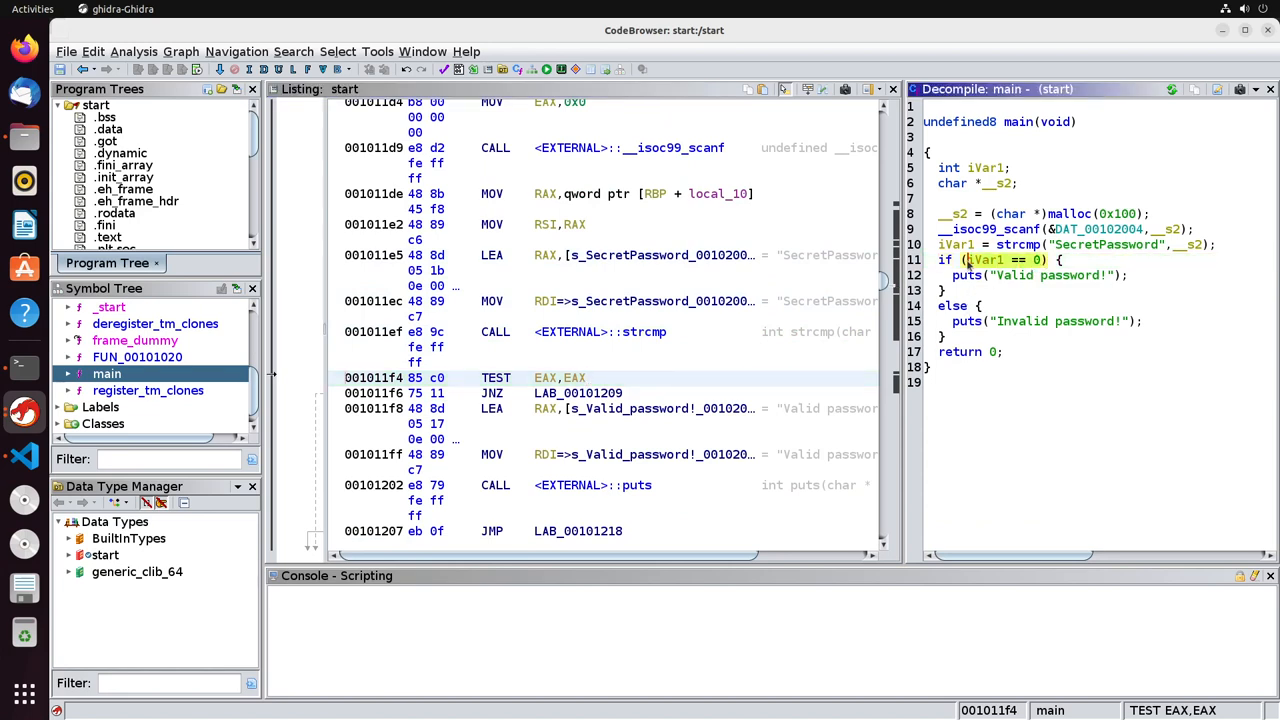
{"action": "left_click", "coordinate": [578, 392]}
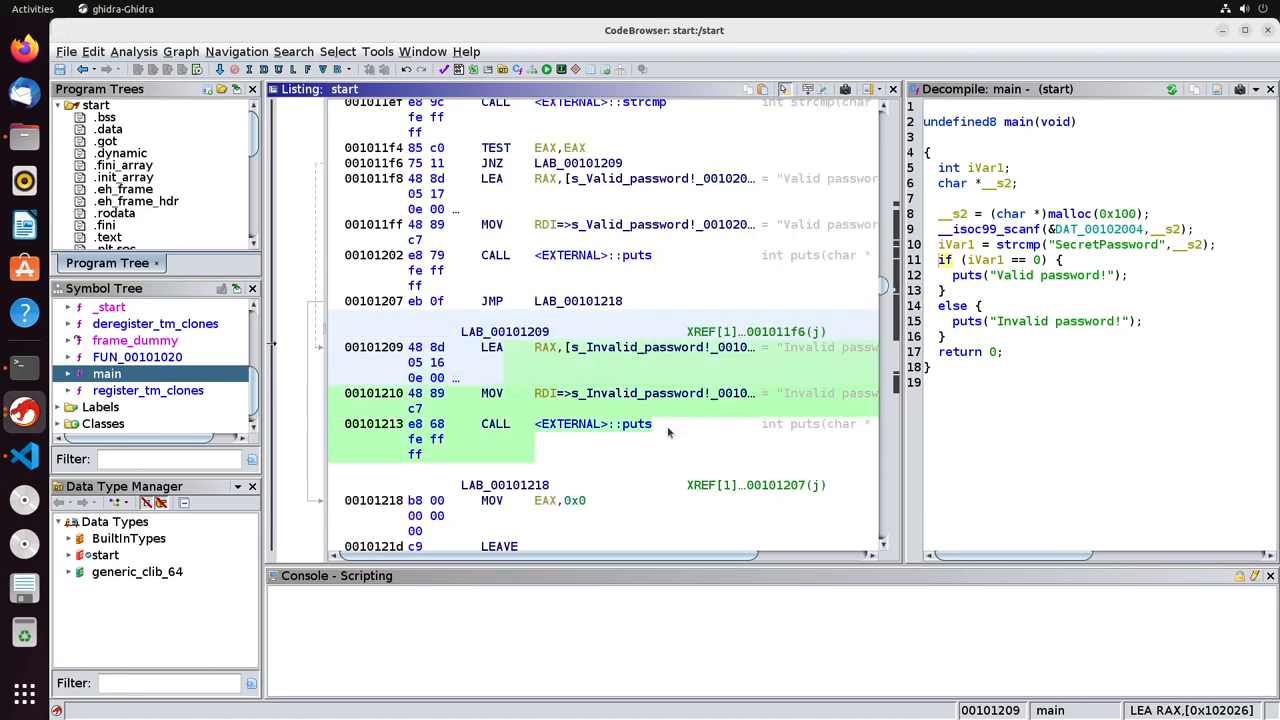
{"action": "scroll", "scroll_direction": "up", "scroll_amount": 3}
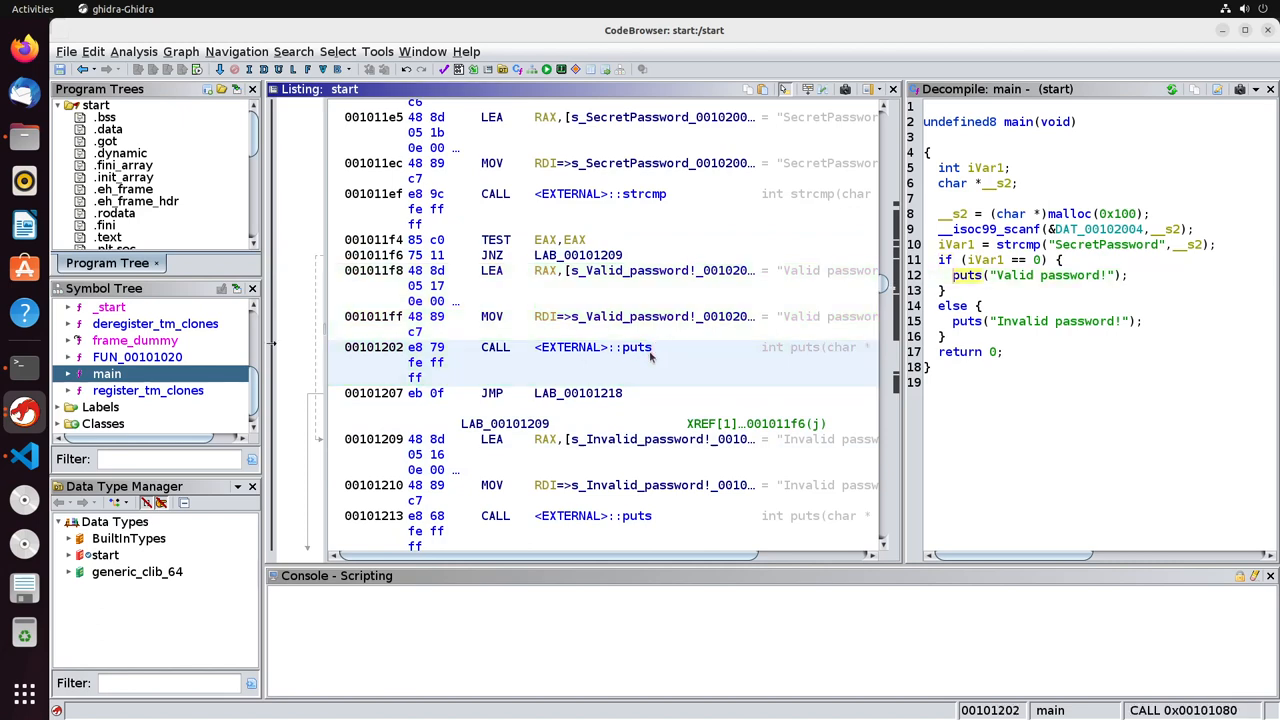
{"action": "left_click", "coordinate": [544, 240]}
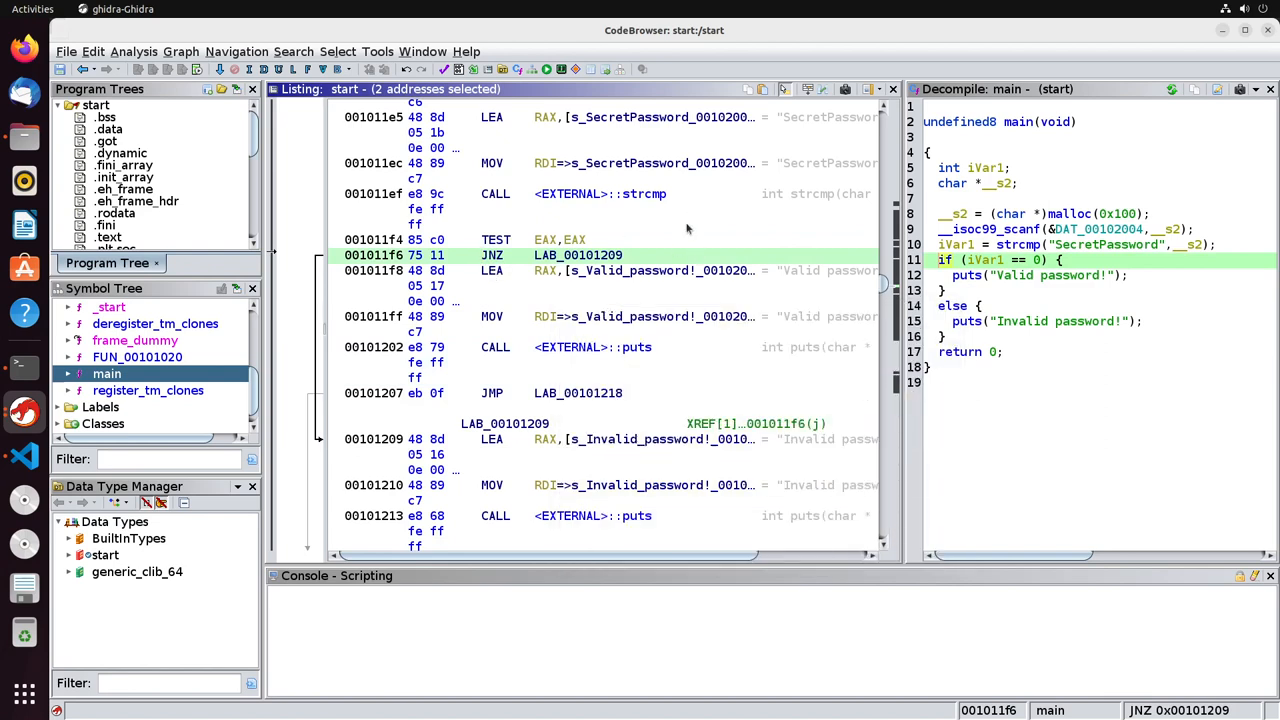
{"action": "mouse_move", "coordinate": [660, 256]}
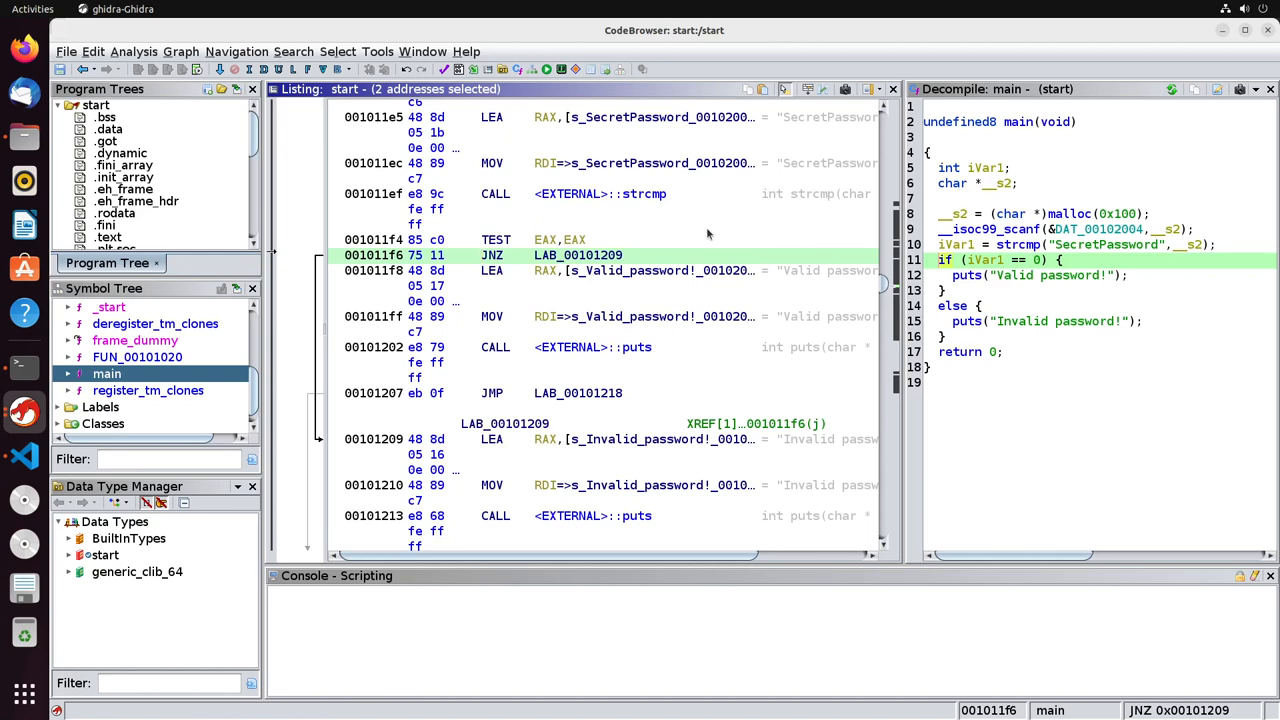
{"action": "mouse_move", "coordinate": [620, 256]}
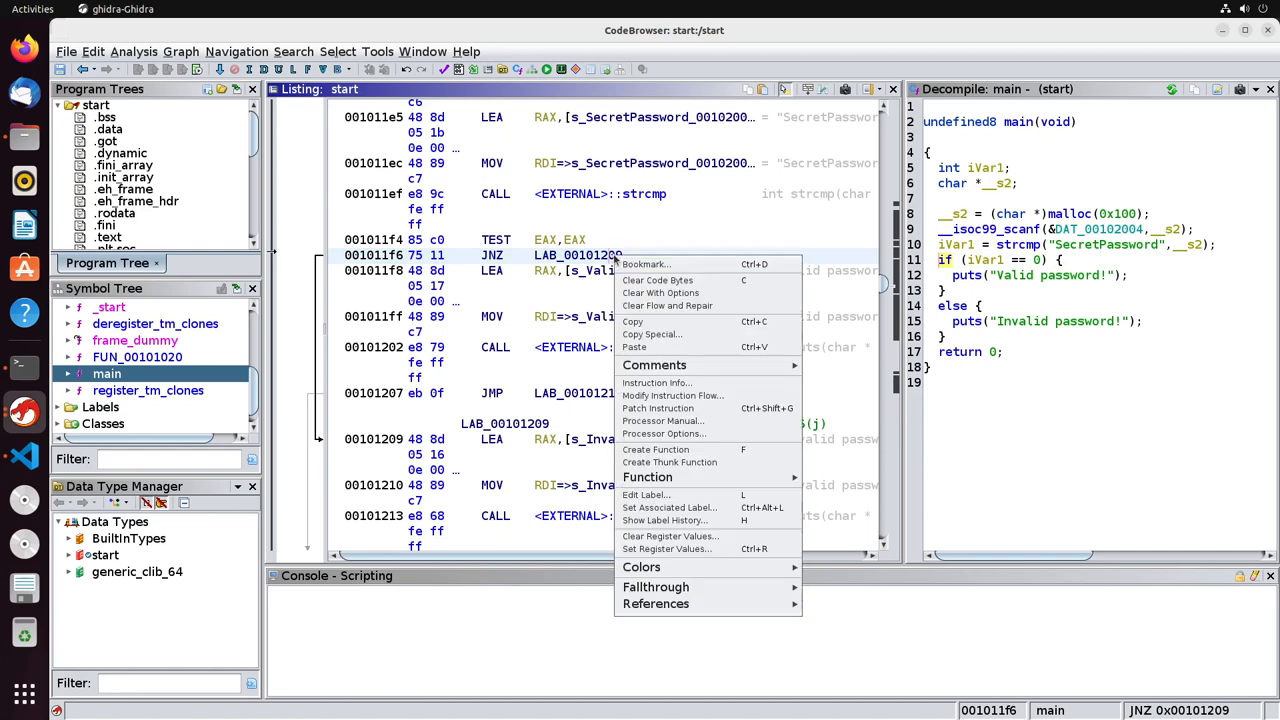
{"action": "mouse_move", "coordinate": [658, 410]}
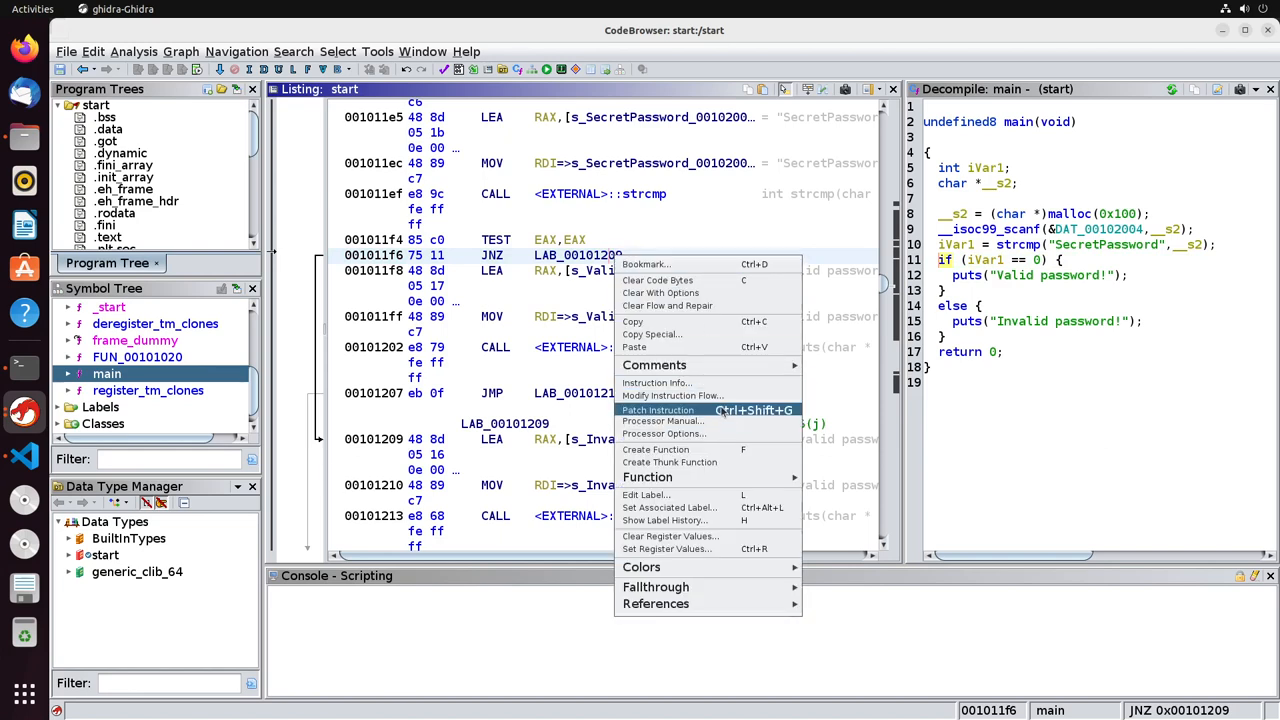
Patch the JNZ instruction to NOP and confirm main now prints Valid password! unconditionally.
{"action": "left_click", "coordinate": [656, 410]}
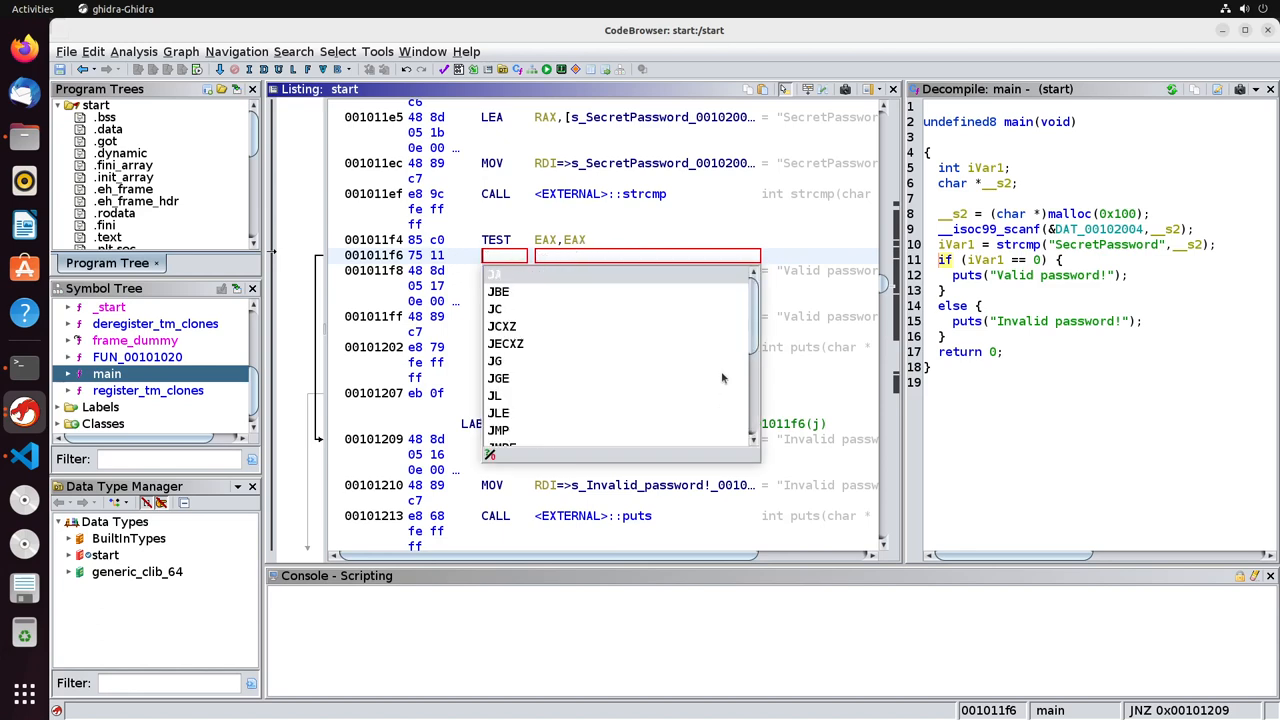
{"action": "type", "text": "NOP"}
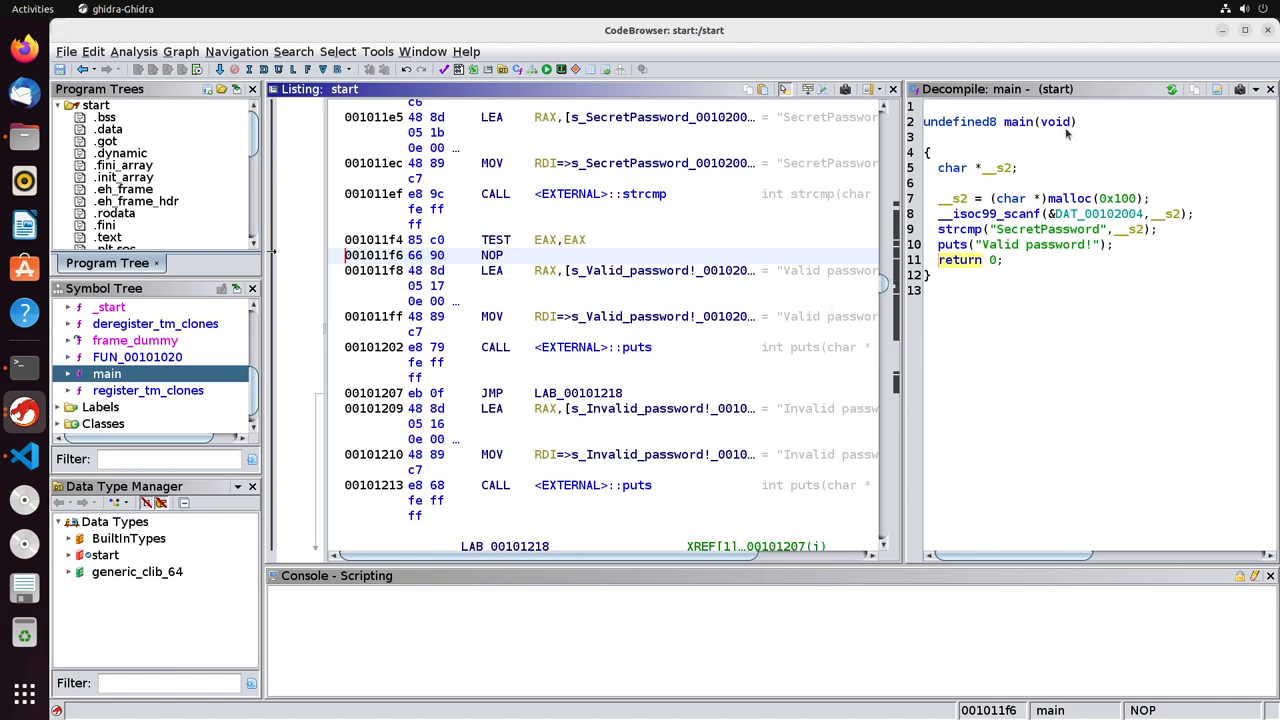
{"action": "left_click", "coordinate": [592, 348]}
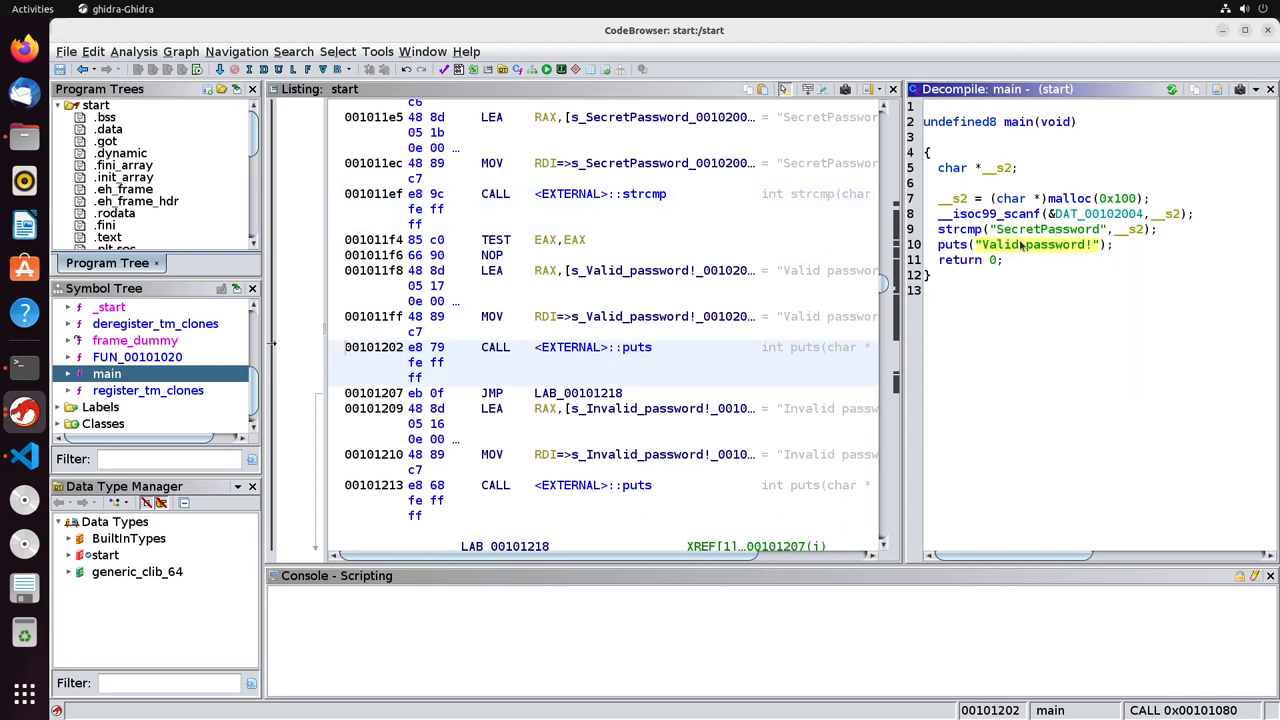
{"action": "mouse_move", "coordinate": [1044, 254]}
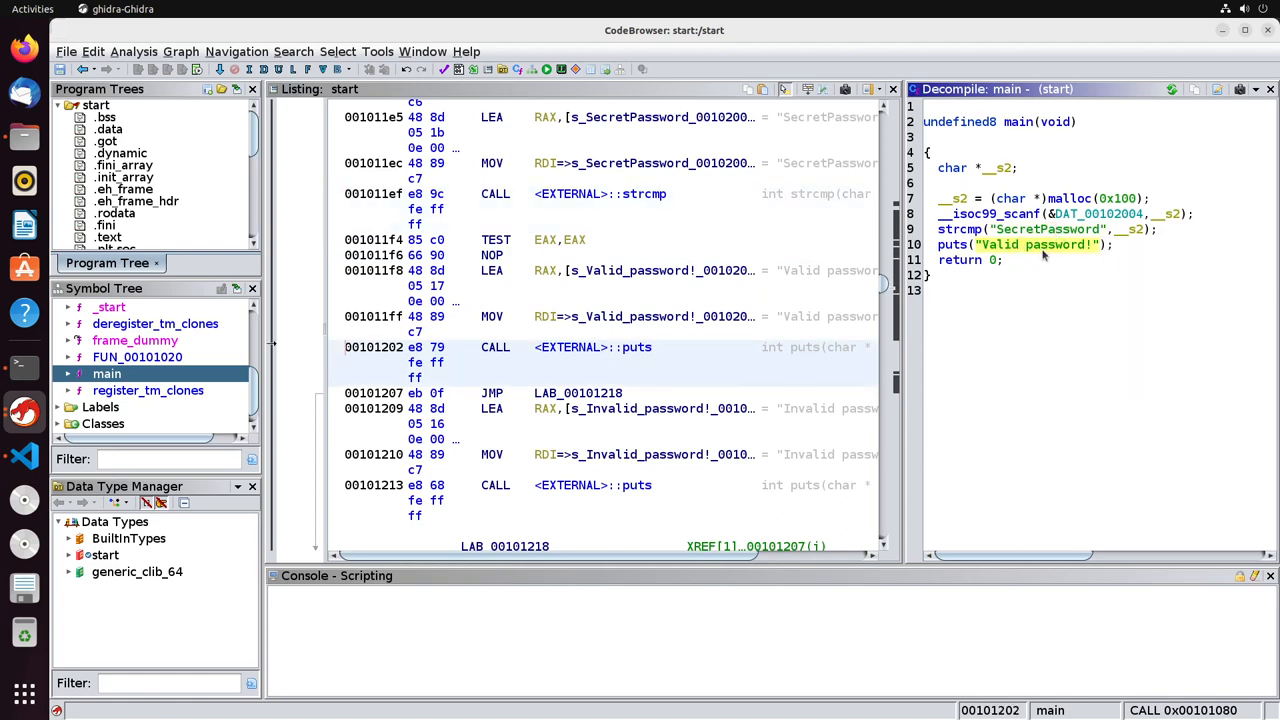
{"action": "scroll", "scroll_direction": "down", "scroll_amount": 3}
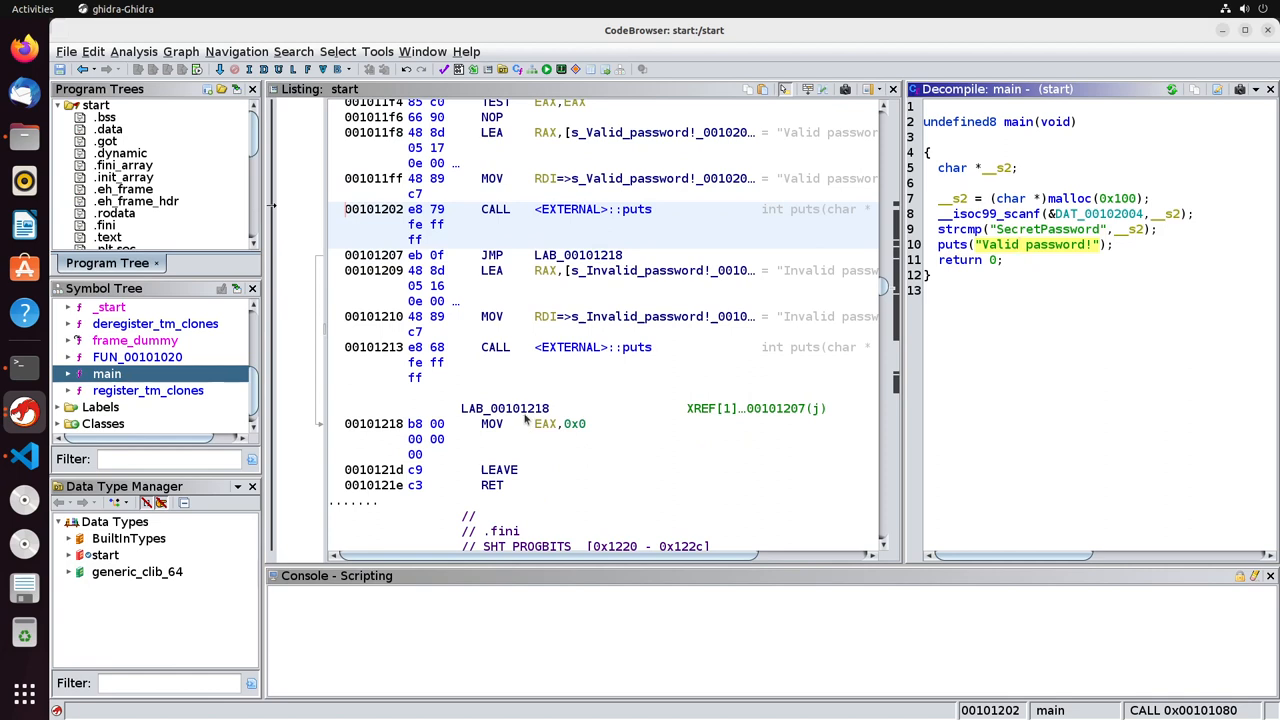
{"action": "mouse_move", "coordinate": [590, 414]}
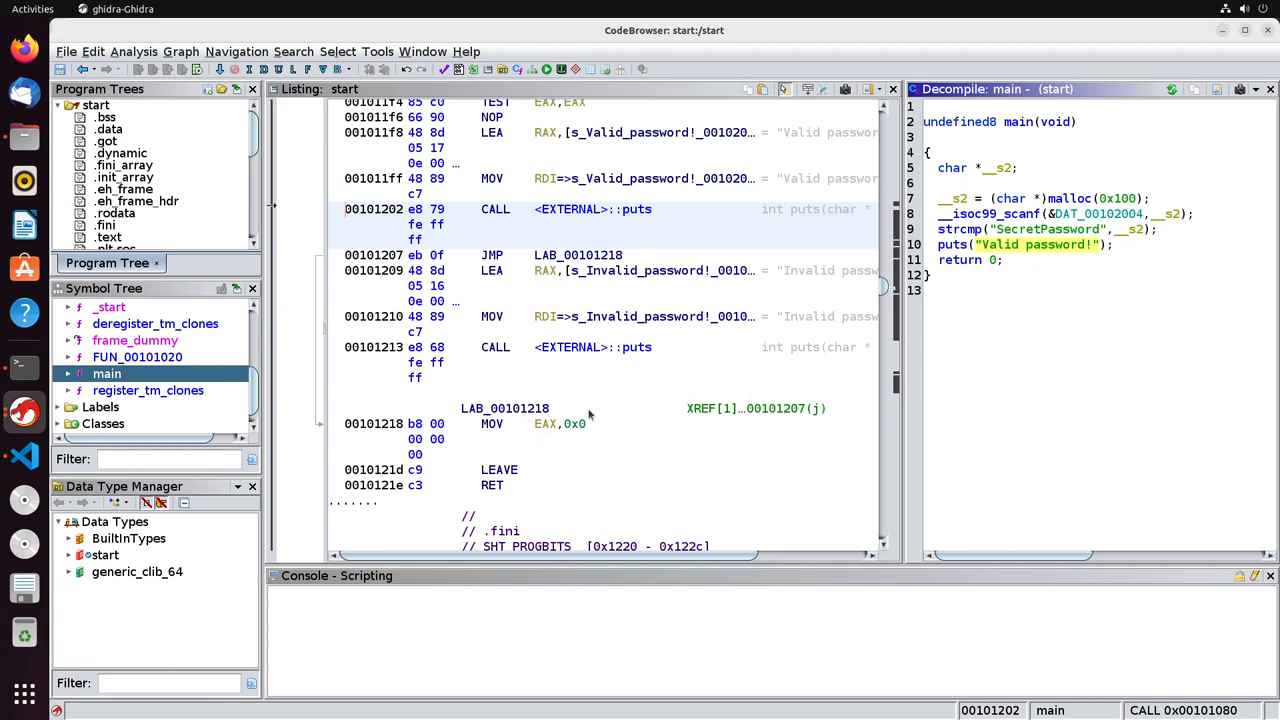
{"action": "scroll", "scroll_direction": "up", "scroll_amount": 3}
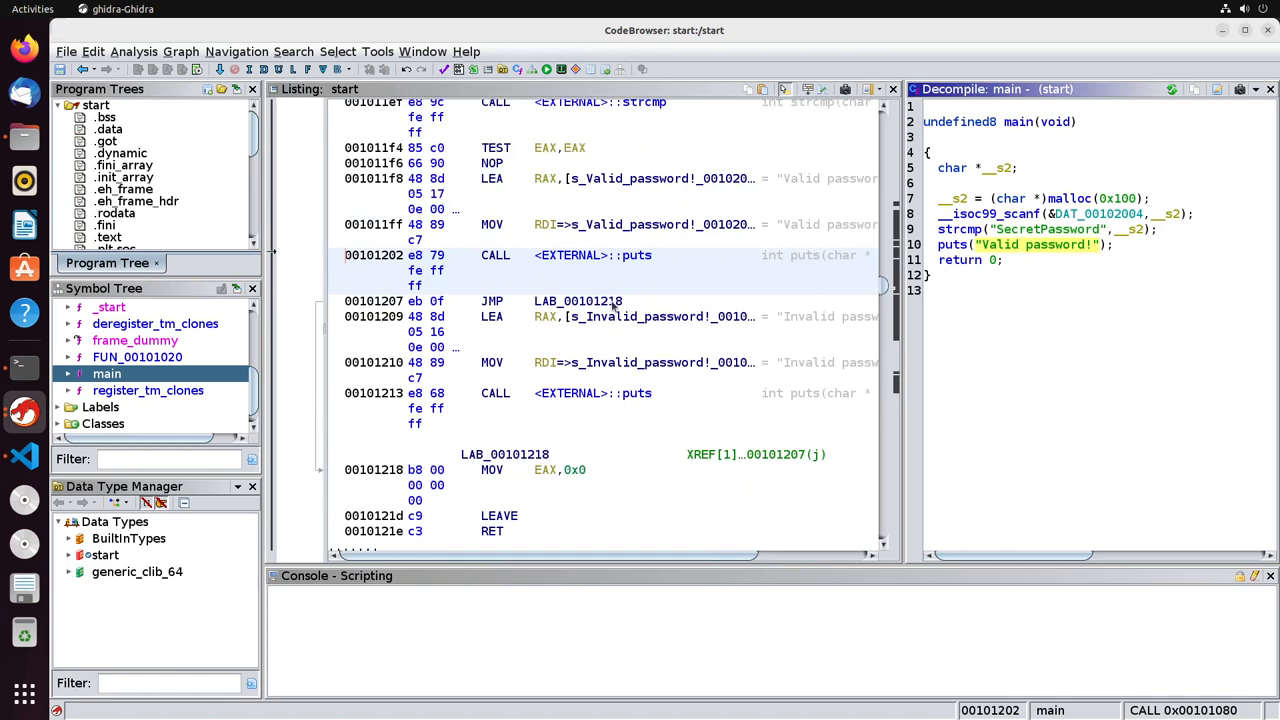
{"action": "left_click", "coordinate": [492, 300]}
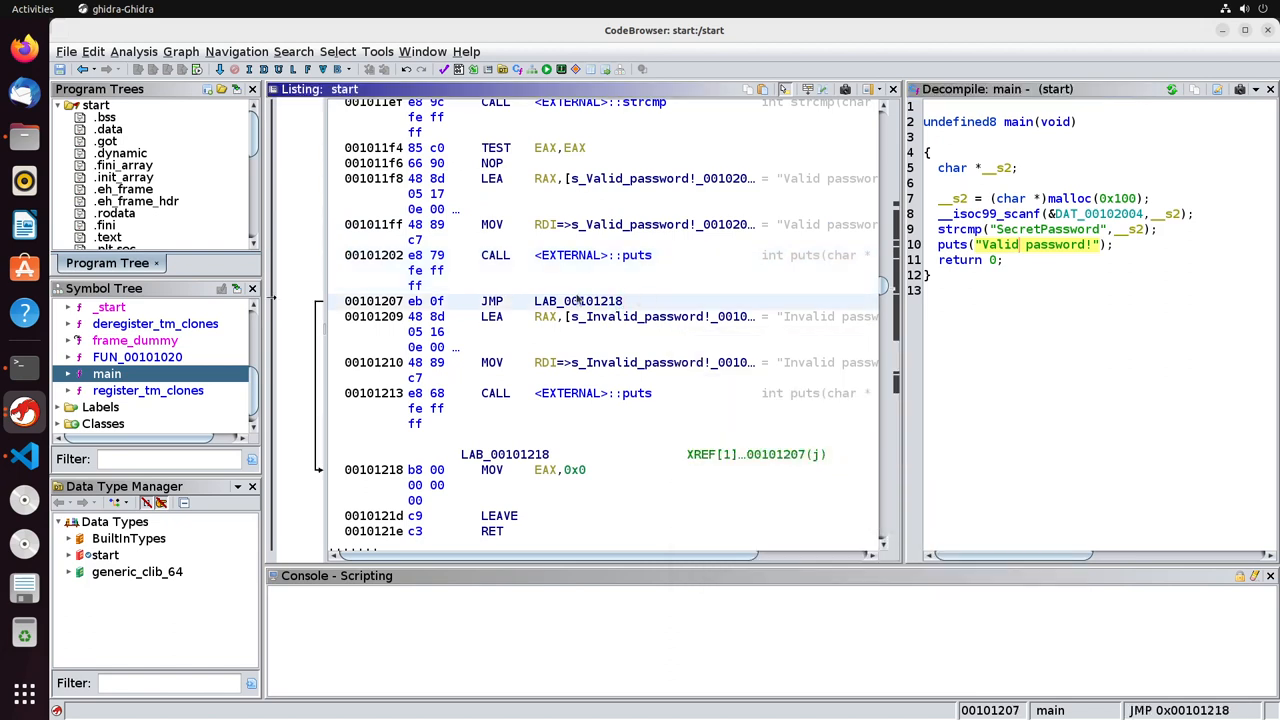
{"action": "left_click", "coordinate": [490, 468]}
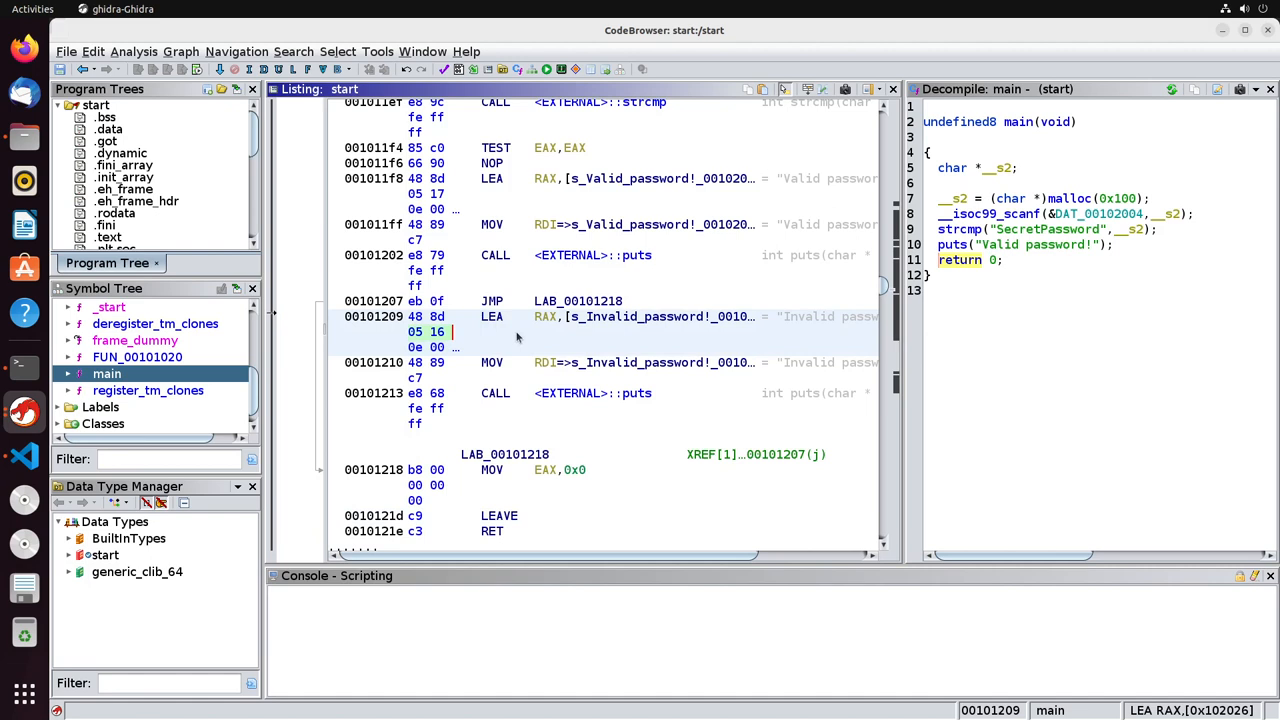
{"action": "left_click", "coordinate": [640, 362]}
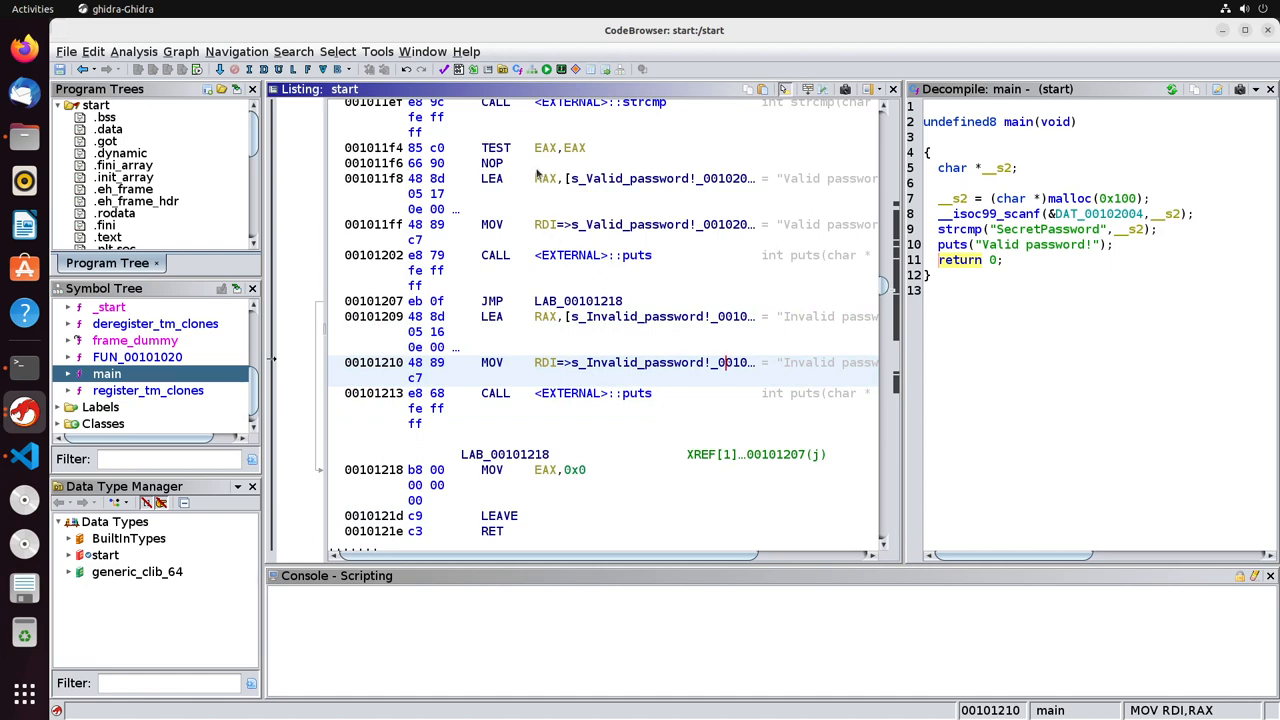
{"action": "left_click", "coordinate": [492, 164]}
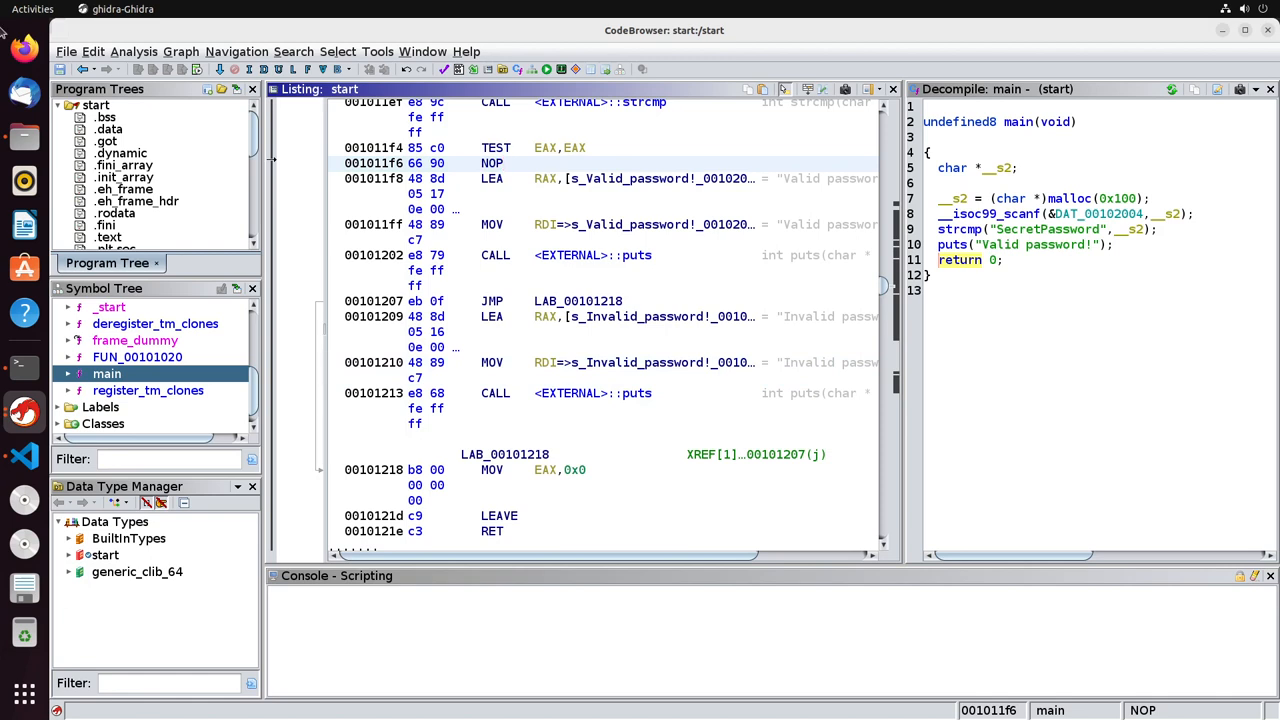
{"action": "left_click", "coordinate": [68, 52]}
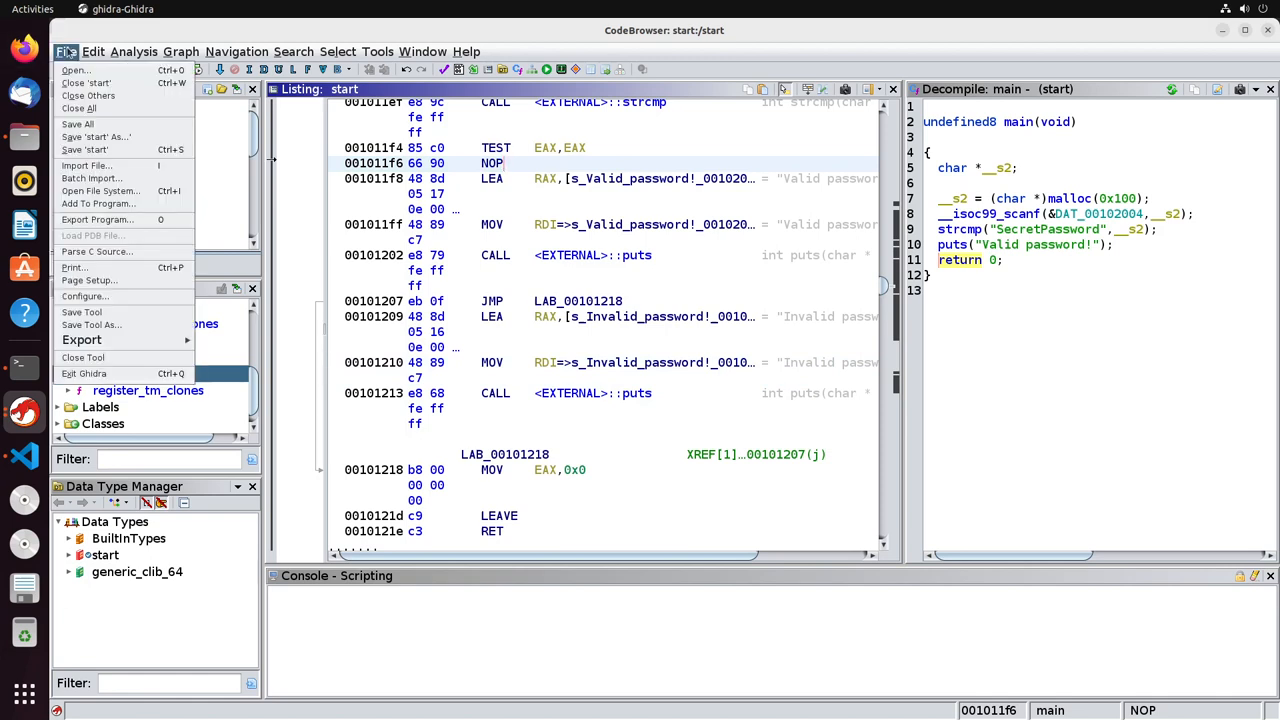
{"action": "mouse_move", "coordinate": [84, 152]}
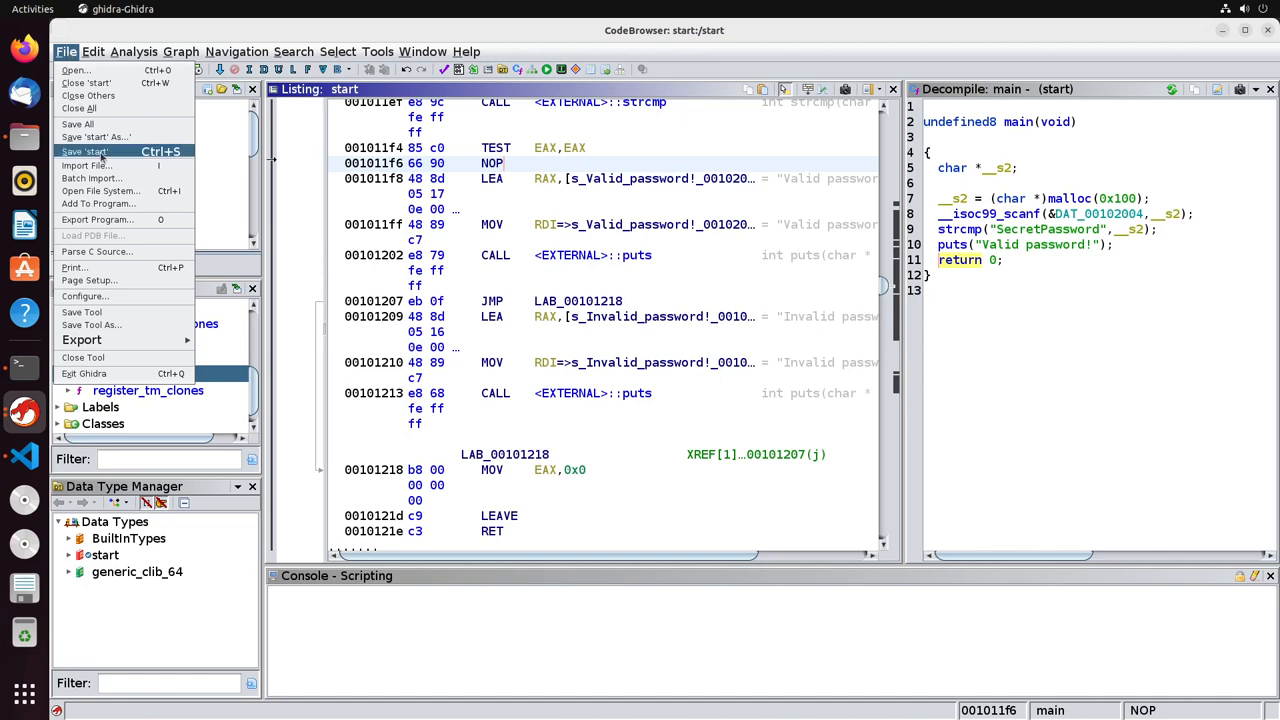
{"action": "mouse_move", "coordinate": [114, 230]}
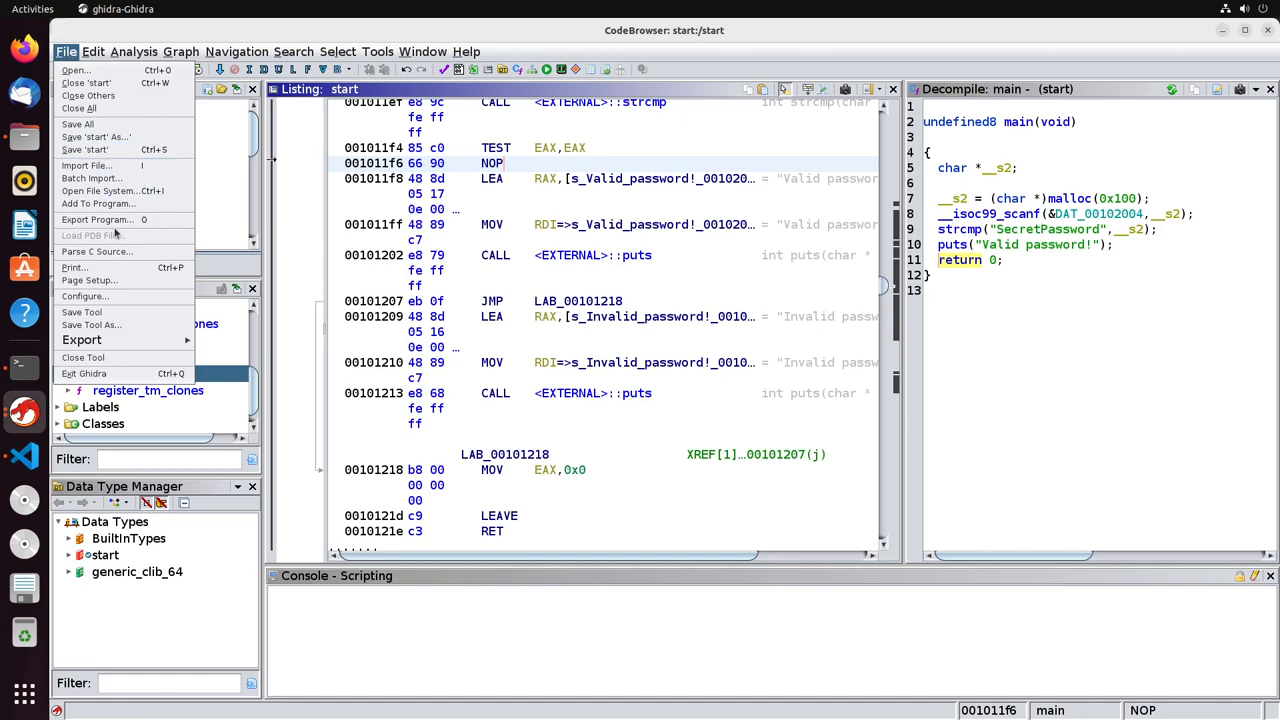
Export the patched program in ELF format over the start file.
{"action": "left_click", "coordinate": [96, 218]}
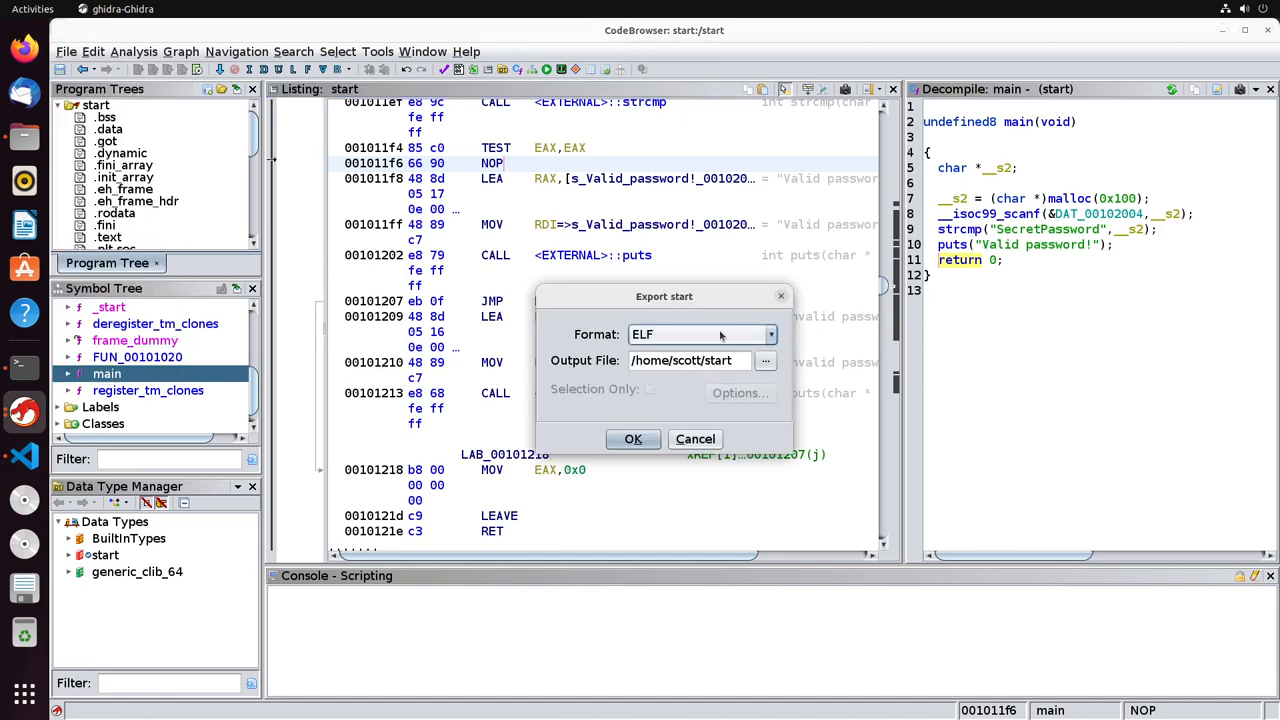
{"action": "mouse_move", "coordinate": [738, 336]}
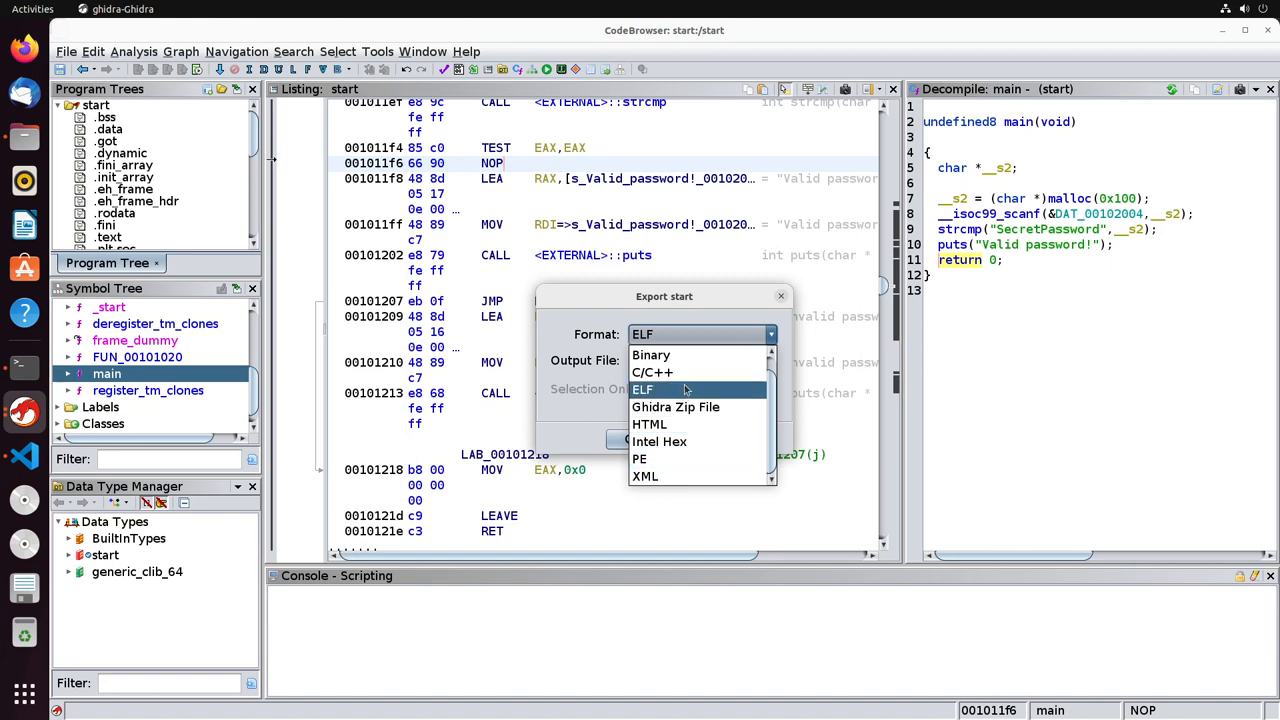
{"action": "left_click", "coordinate": [642, 388]}
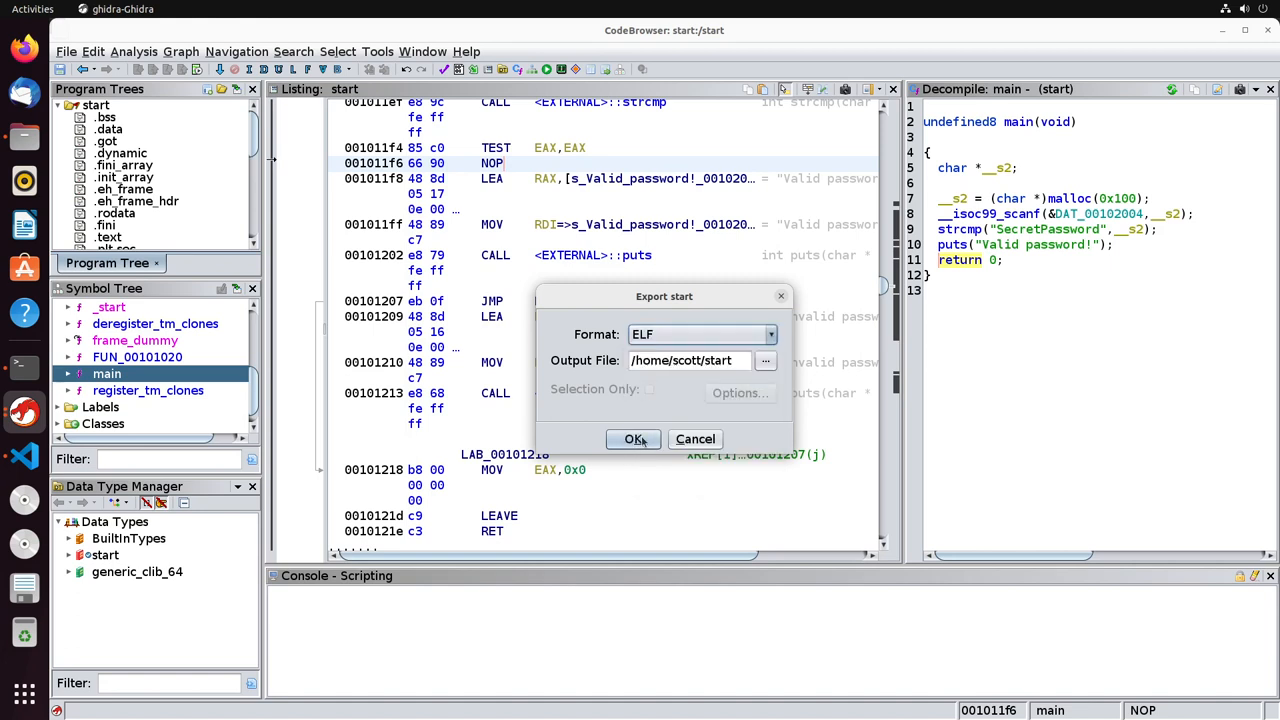
{"action": "left_click", "coordinate": [636, 440]}
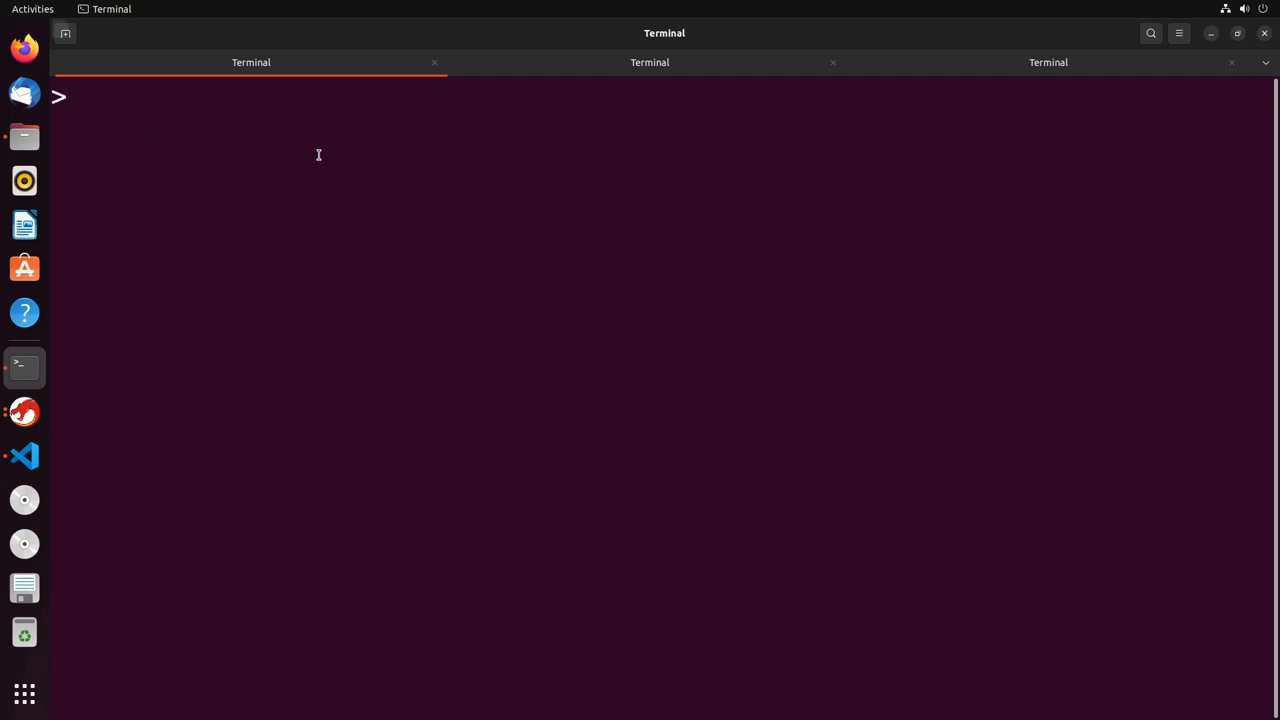
List the files, chmod +x start, then run ./start with a made-up password that prints Valid password!
{"action": "key", "text": "Return"}
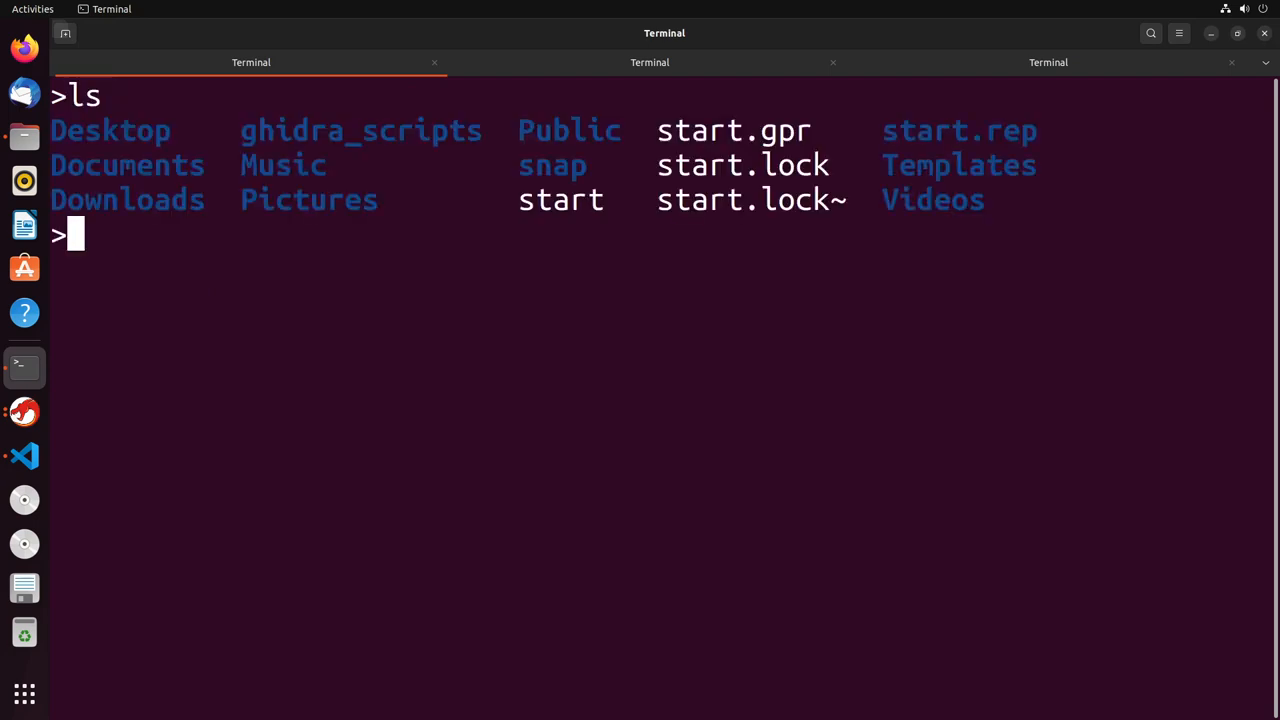
{"action": "type", "text": "chmod +x start"}
{"action": "type", "text": ",.s"}
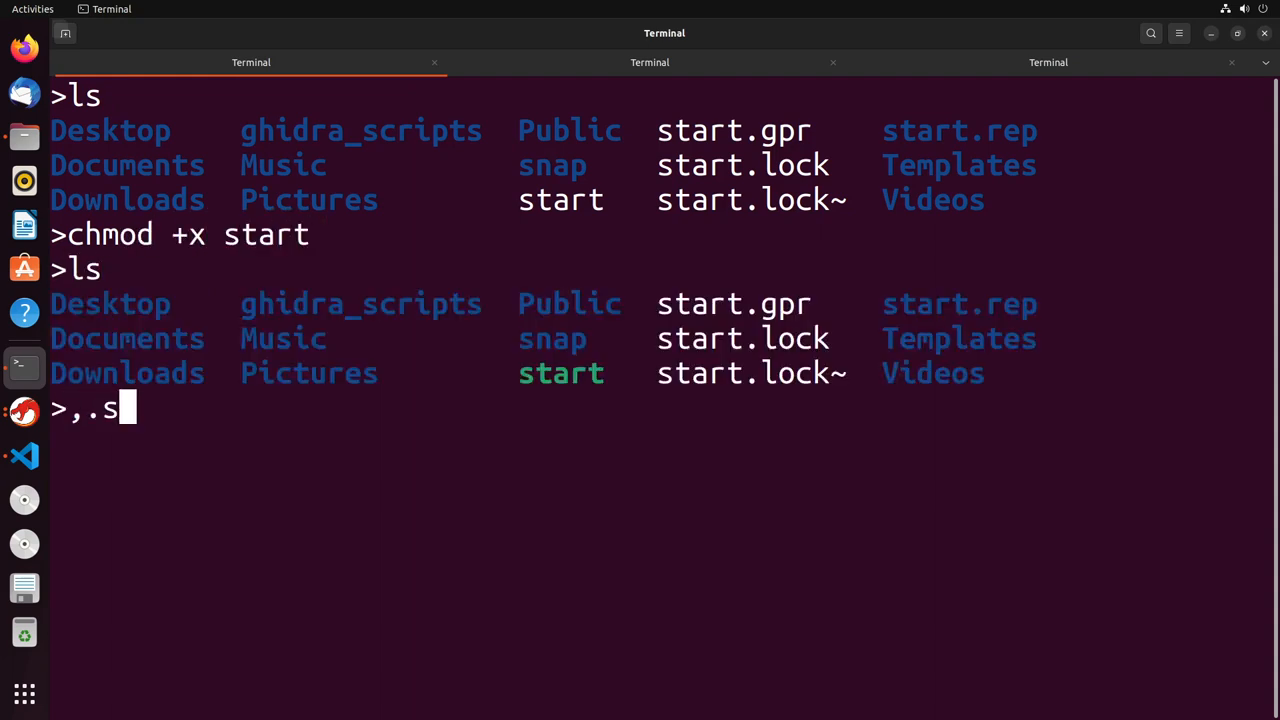
{"action": "key", "text": "BackSpace"}
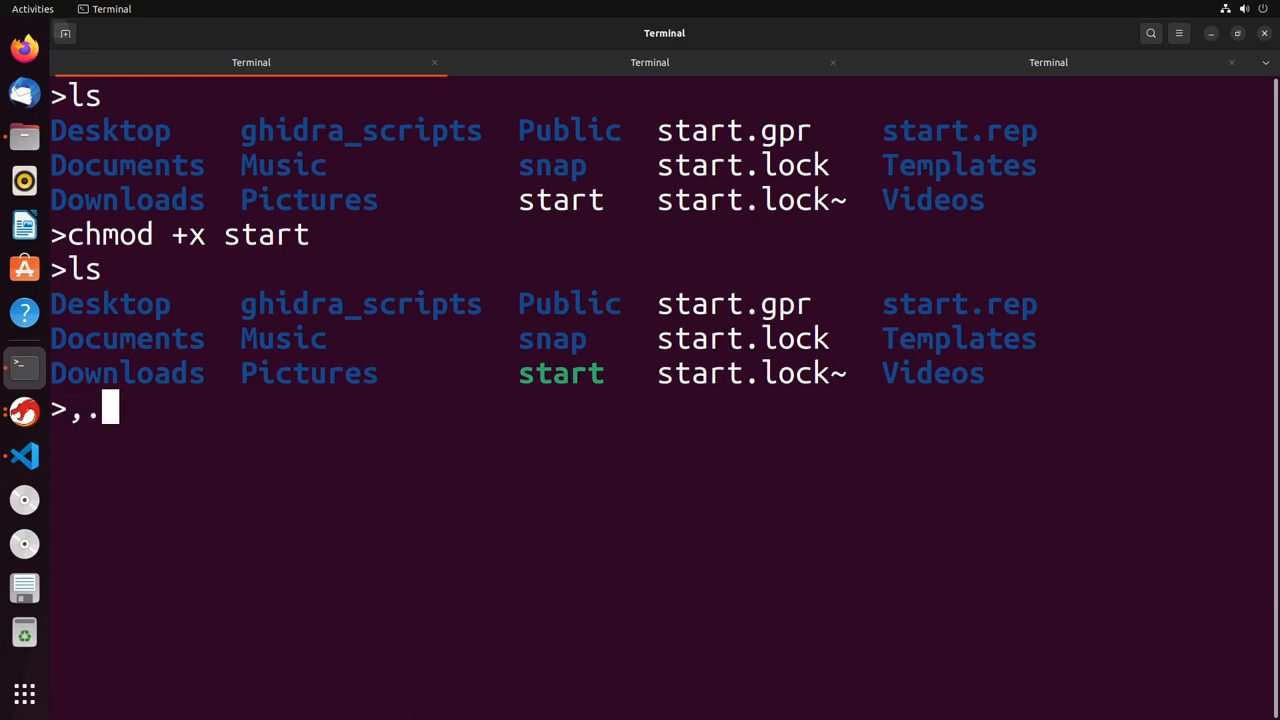
{"action": "type", "text": "/st"}
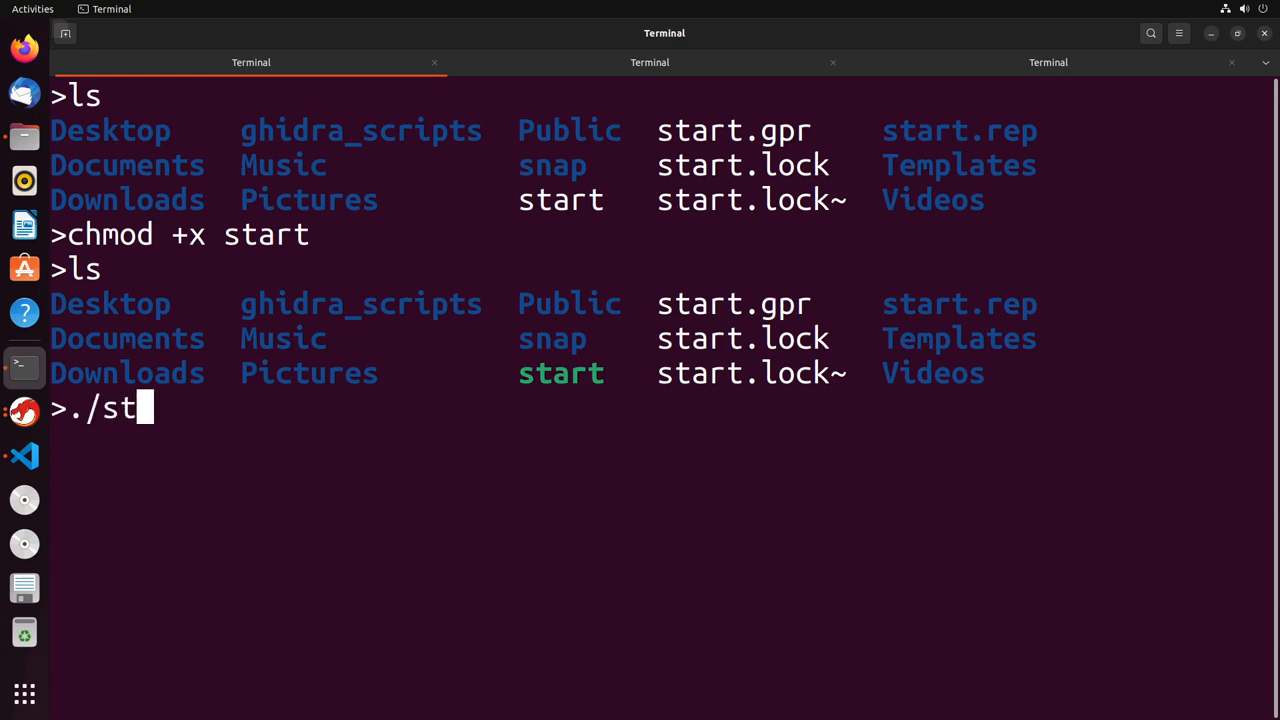
{"action": "key", "text": "Return"}
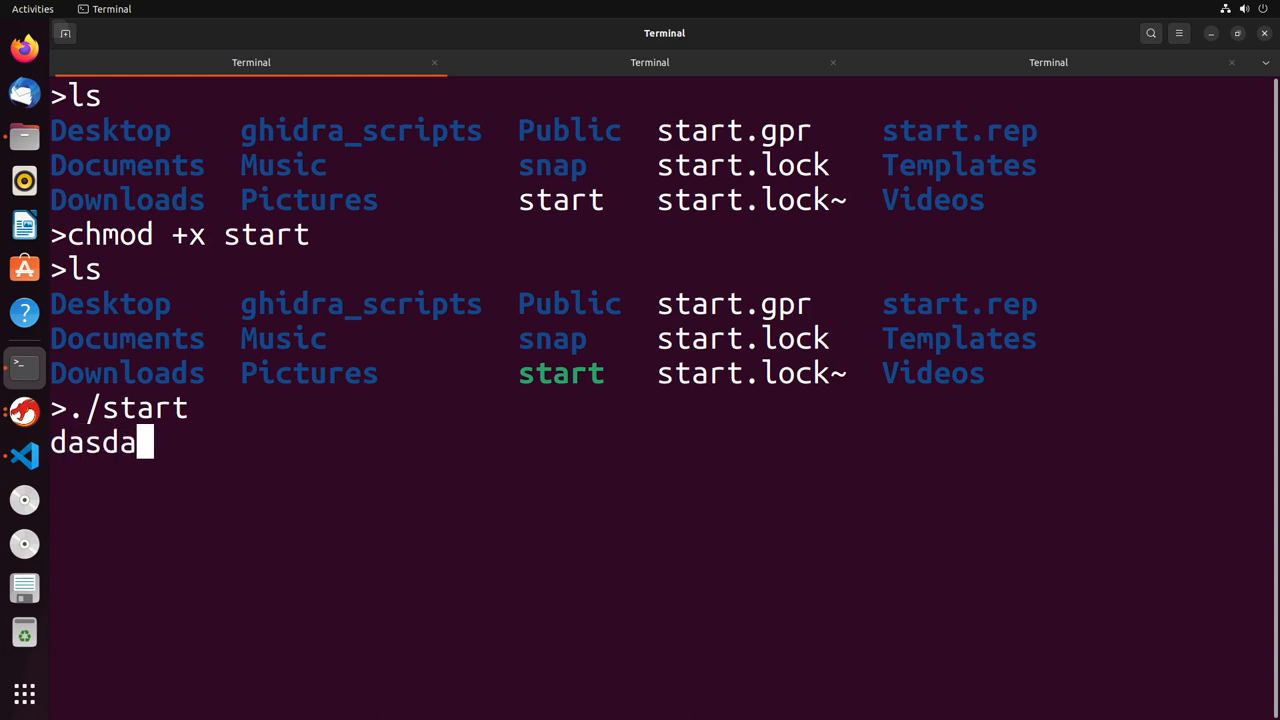
{"action": "key", "text": "Return"}
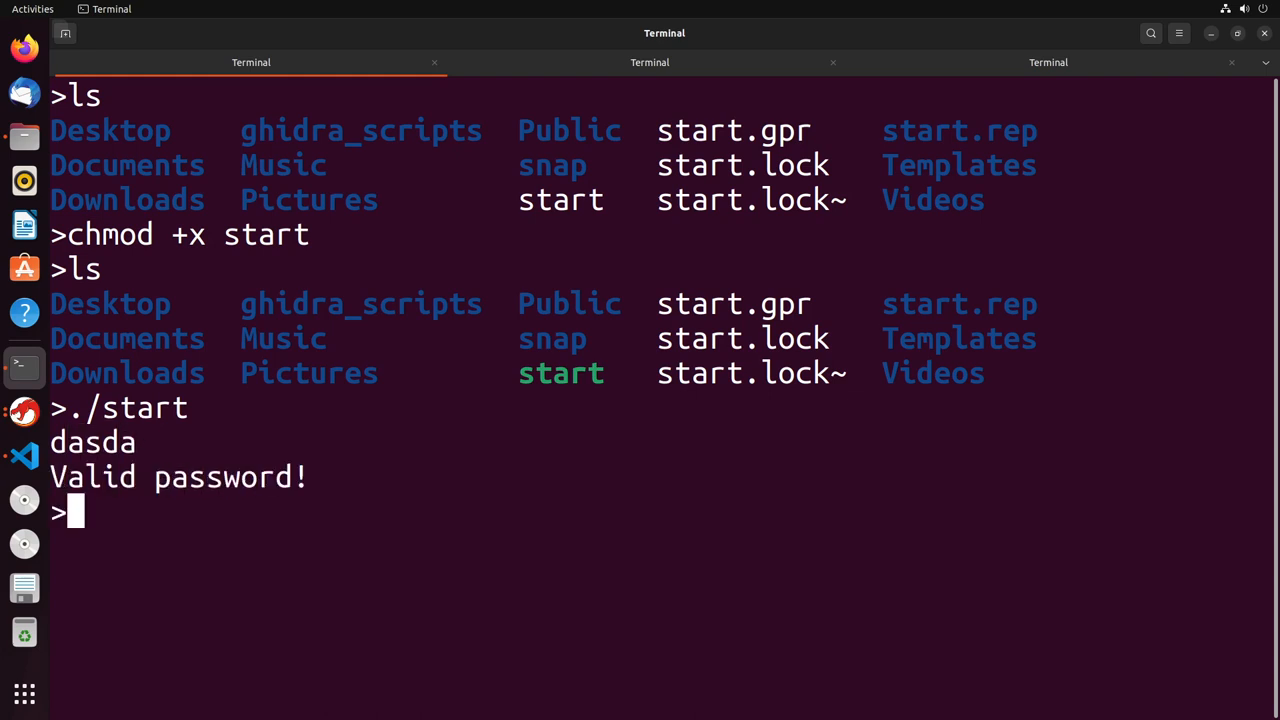
{"action": "type", "text": "./start"}
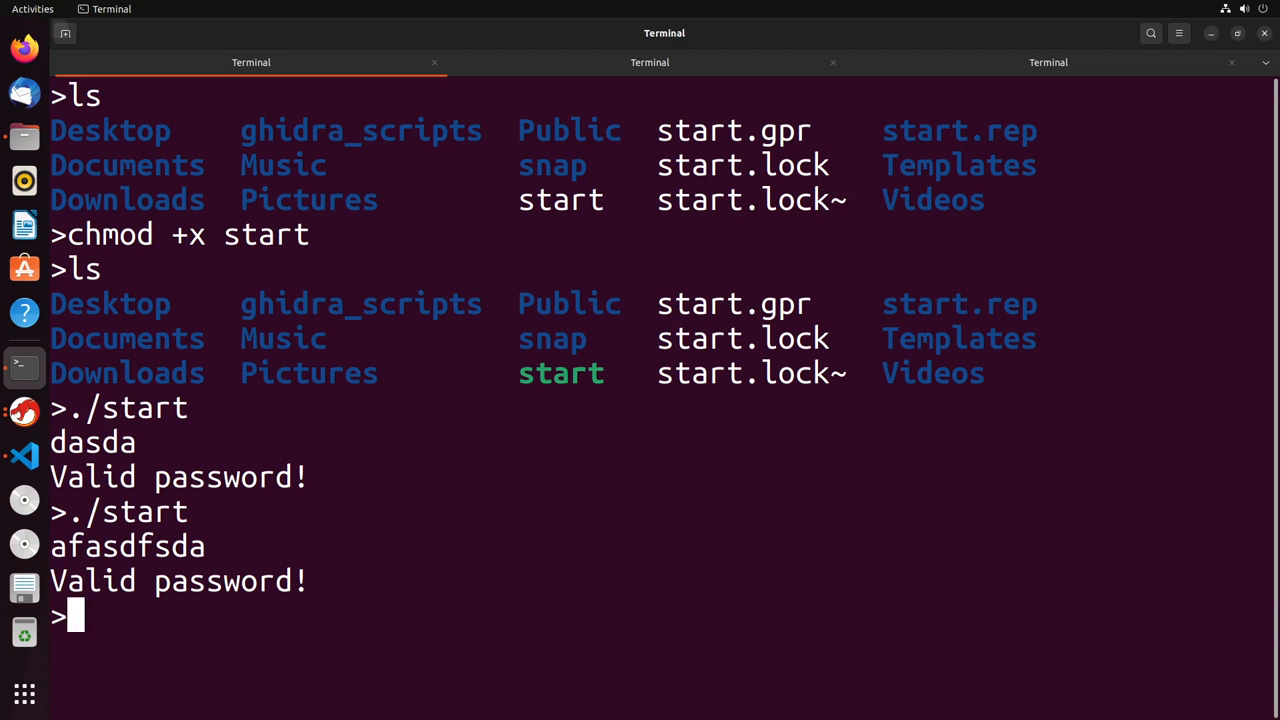
{"action": "mouse_move", "coordinate": [320, 154]}
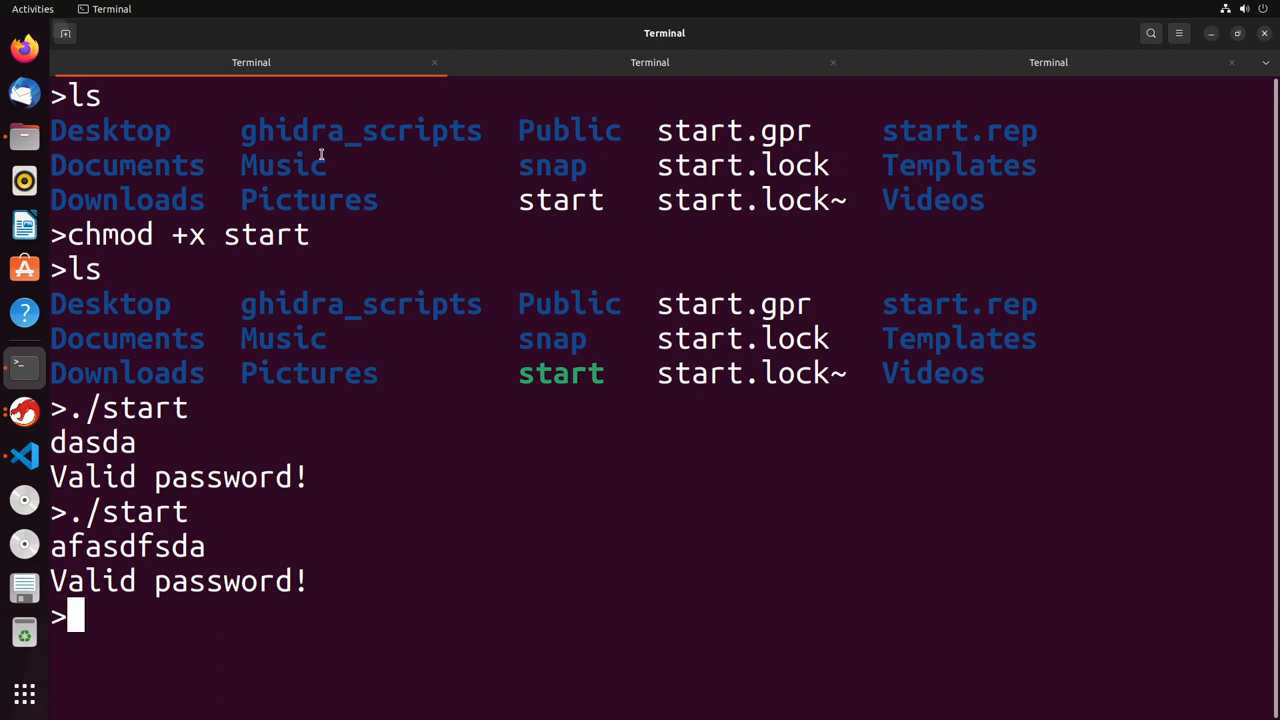